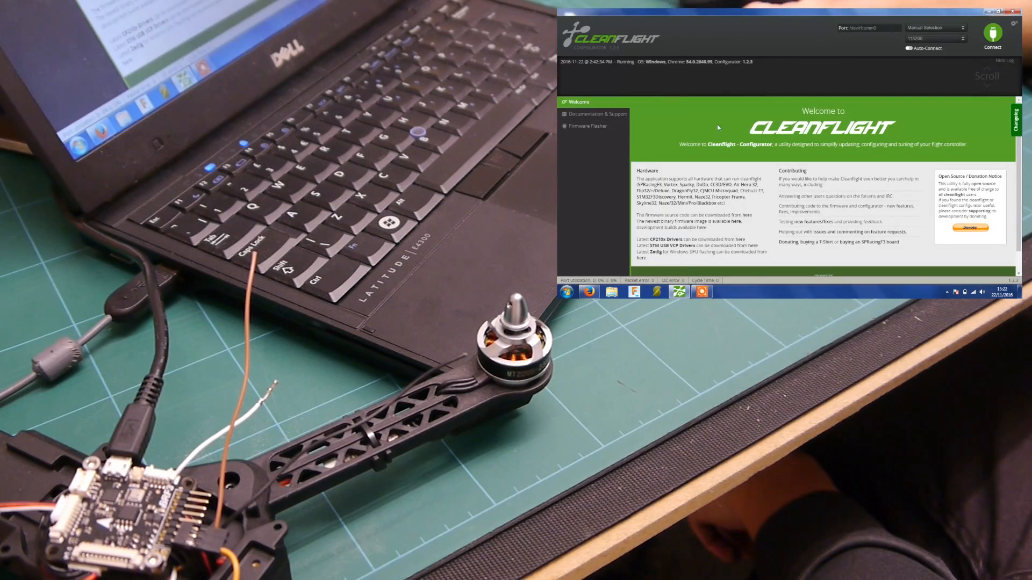
Show the Triflight 0.5 release assets and locate triflight_0_5_SPRACINGF3.hex.
click(1010, 11)
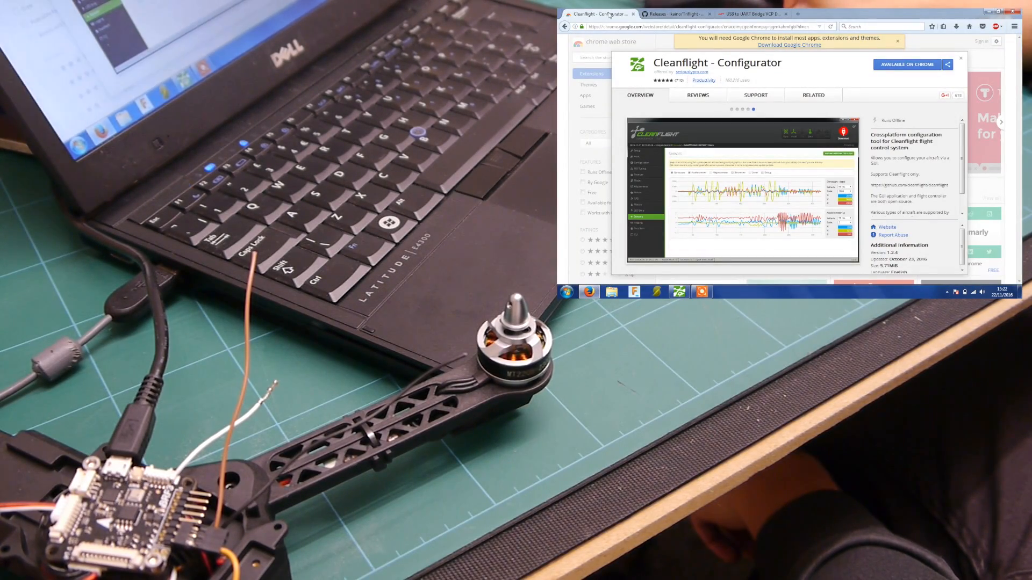
click(670, 14)
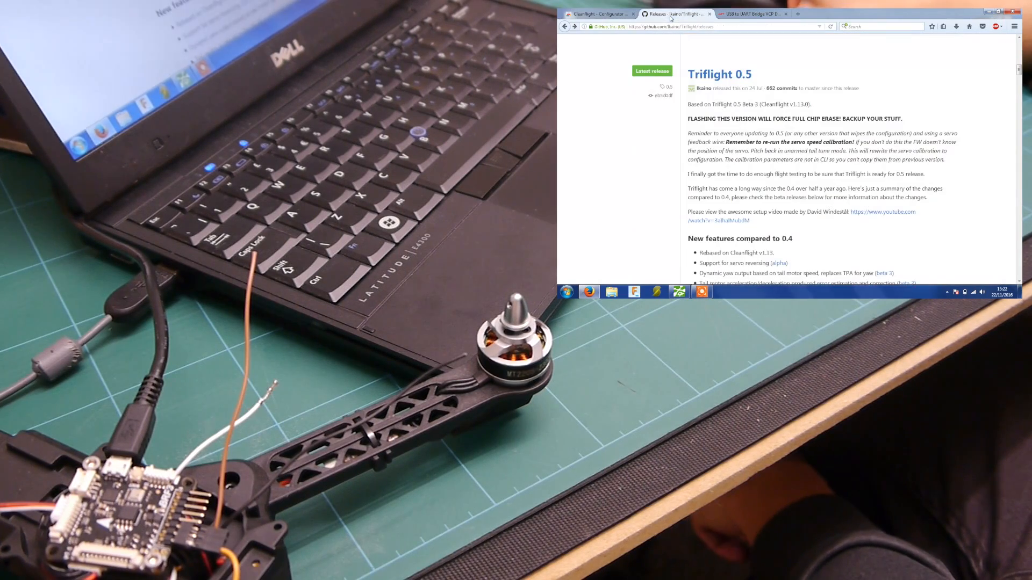
mouse_move(588, 110)
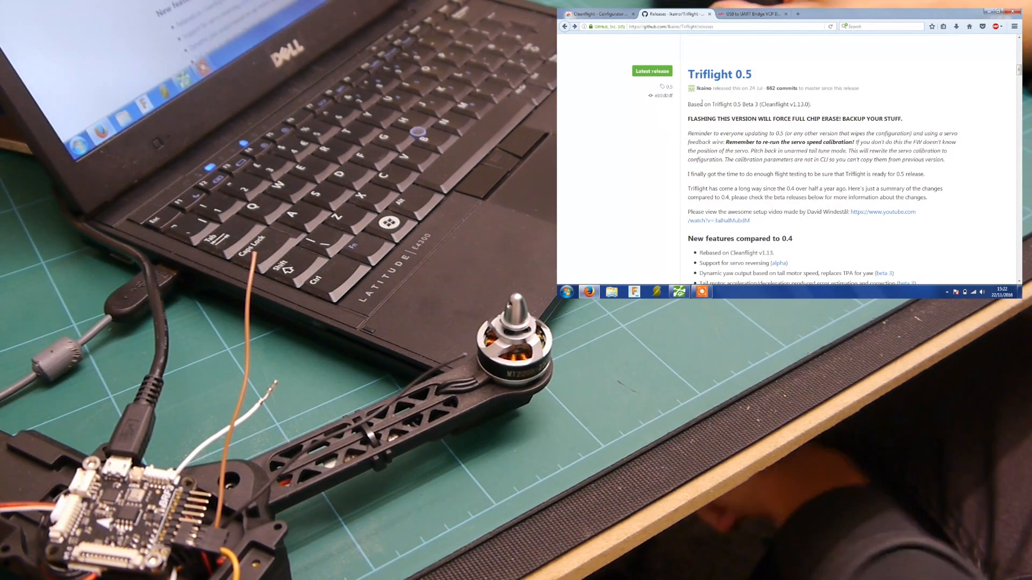
scroll(up, 3)
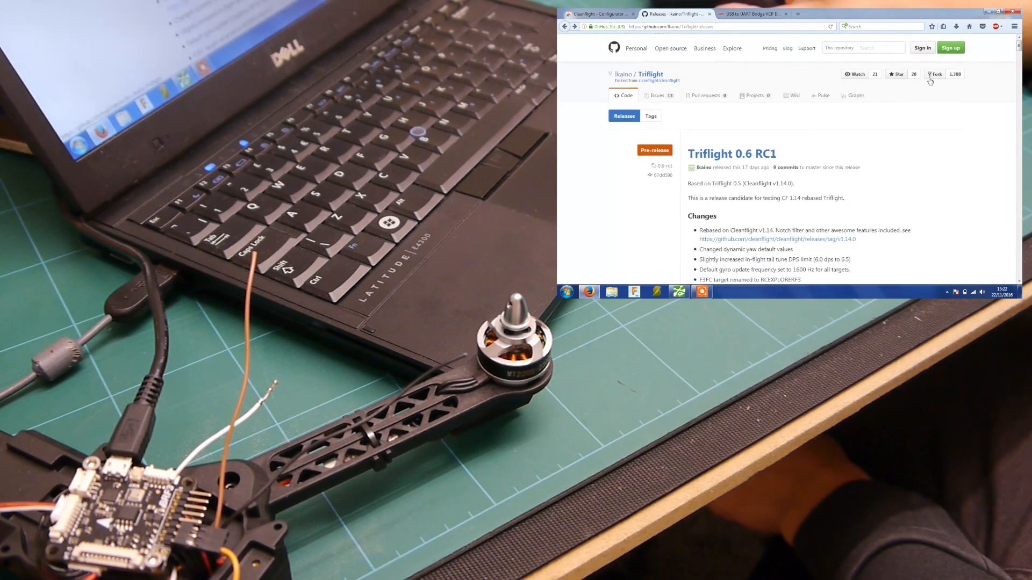
scroll(down, 3)
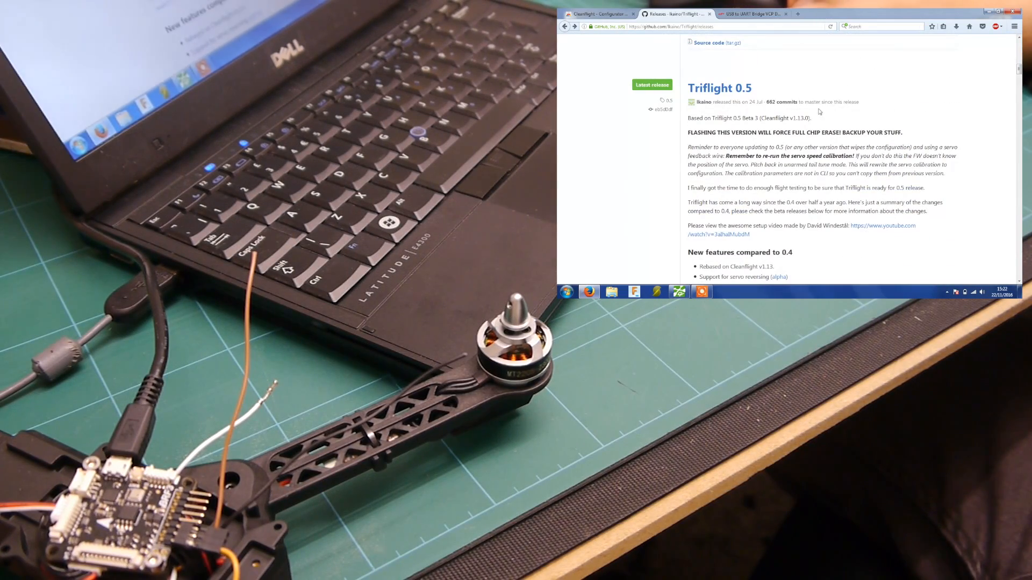
scroll(down, 3)
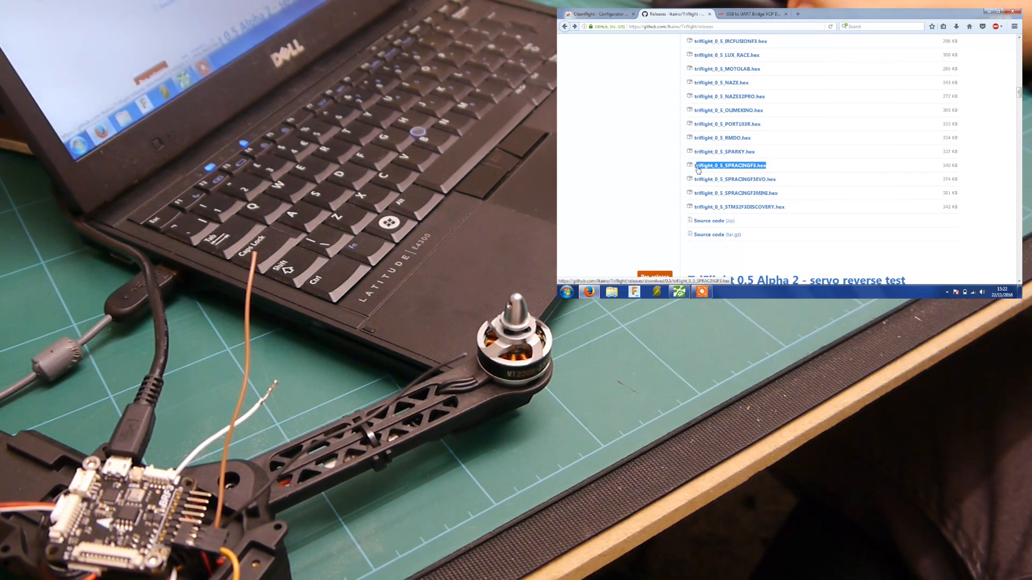
mouse_move(788, 173)
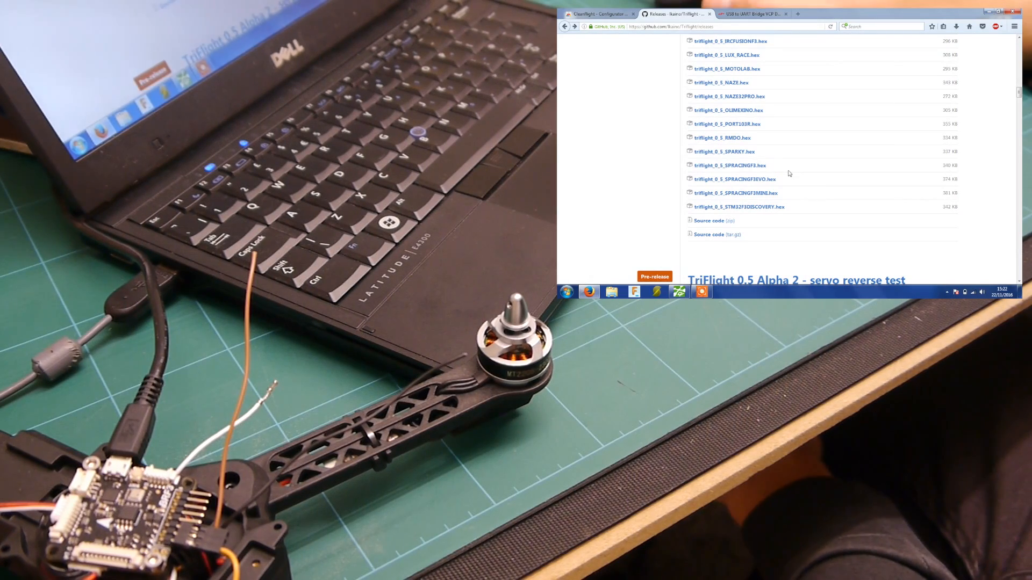
mouse_move(815, 166)
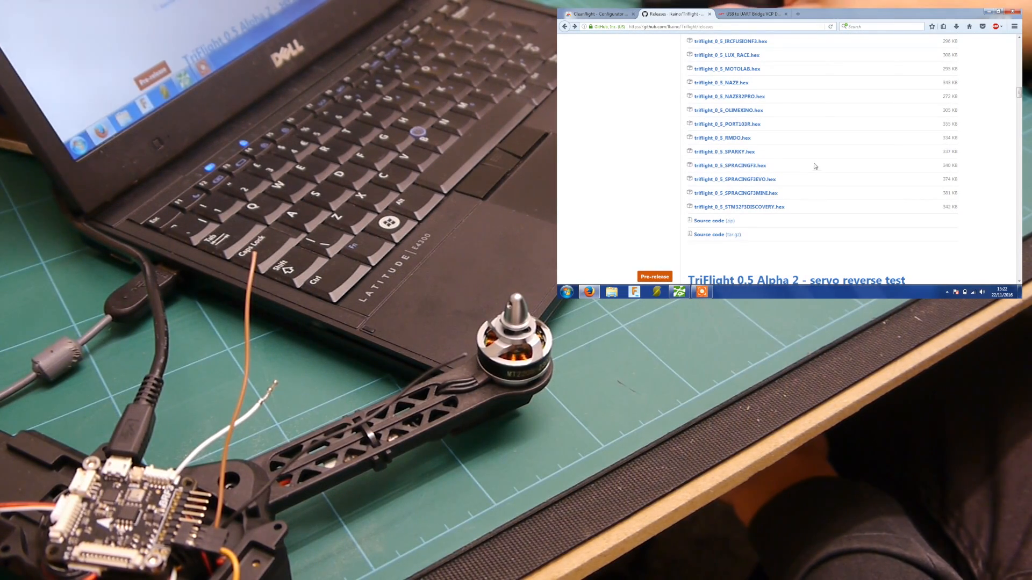
Browse the CP210x VCP driver Windows download tables, then minimize Firefox.
click(750, 14)
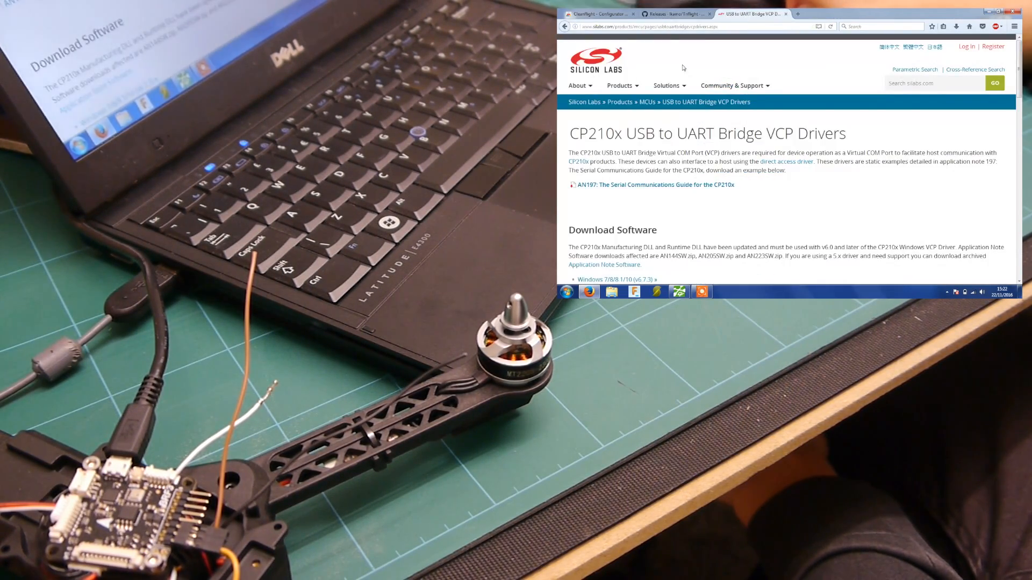
click(621, 85)
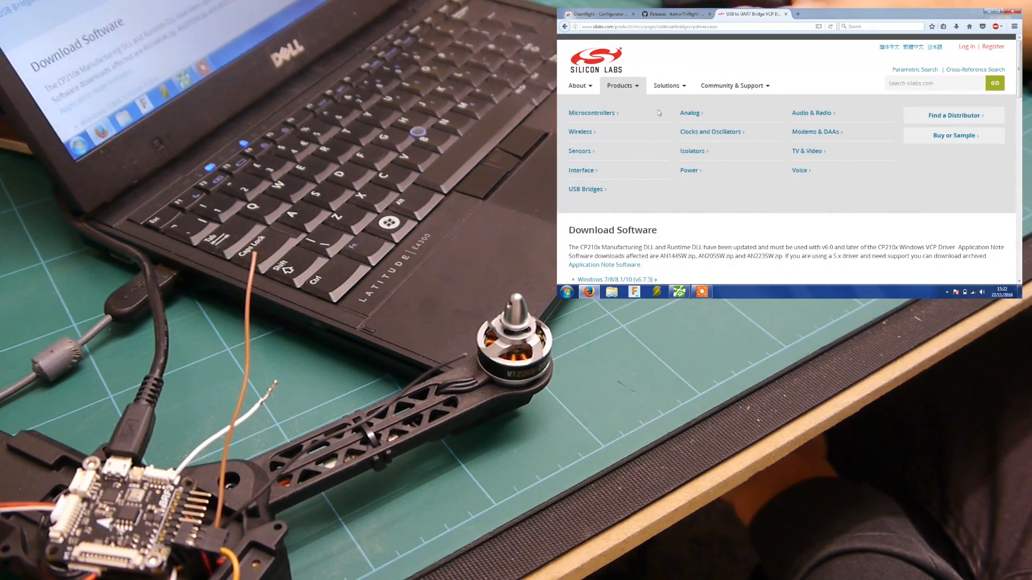
scroll(down, 3)
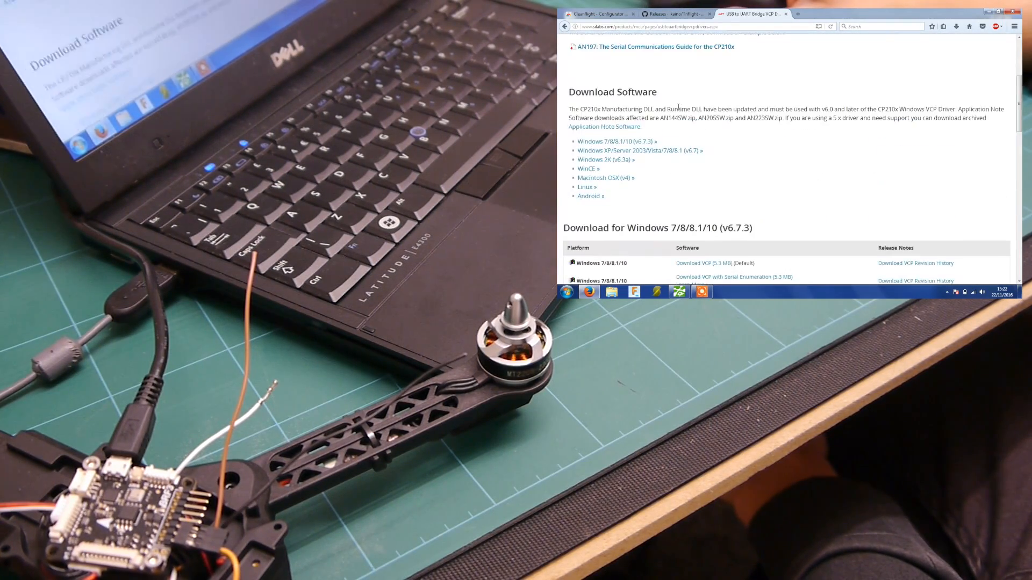
scroll(down, 3)
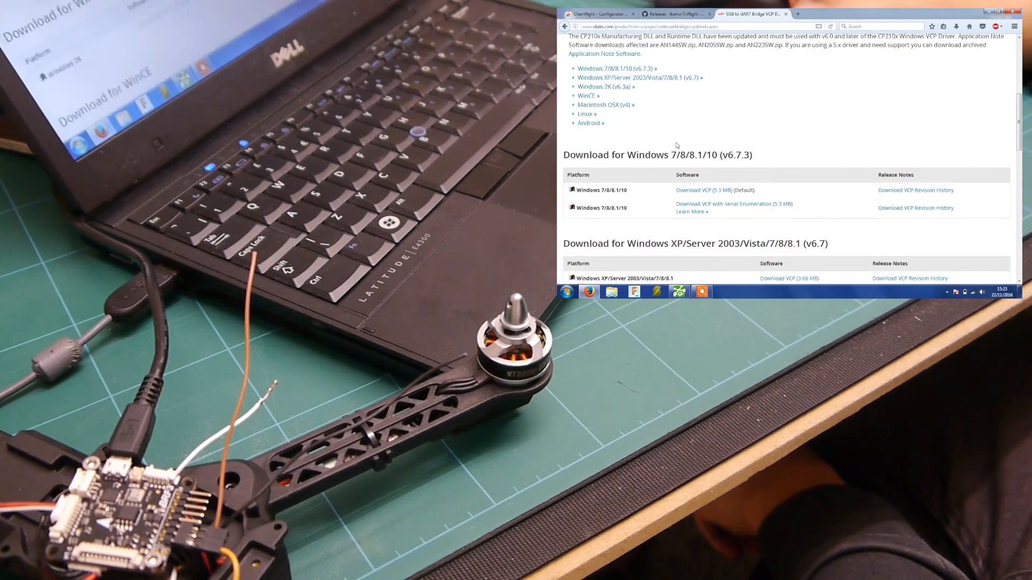
scroll(up, 3)
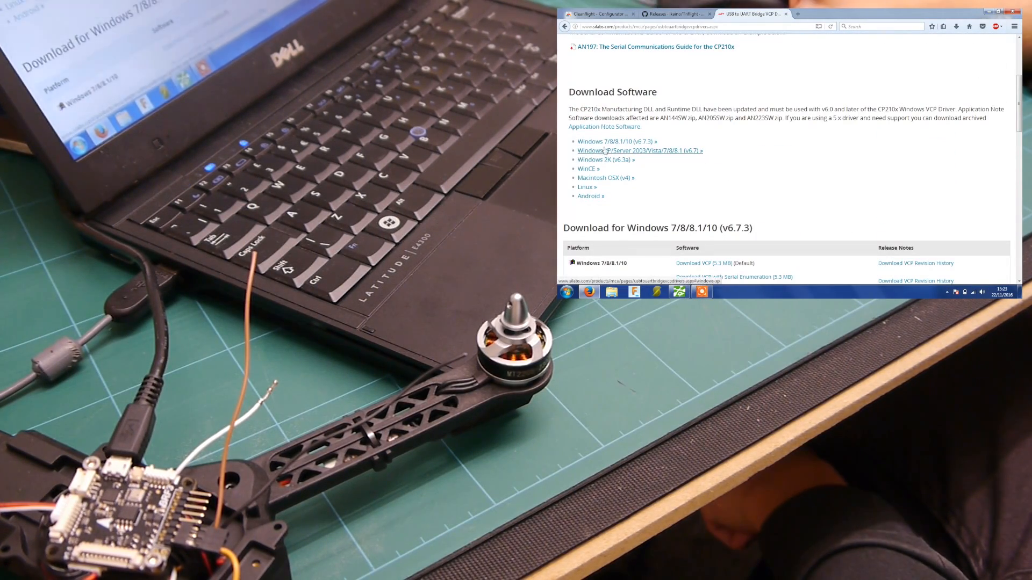
scroll(down, 3)
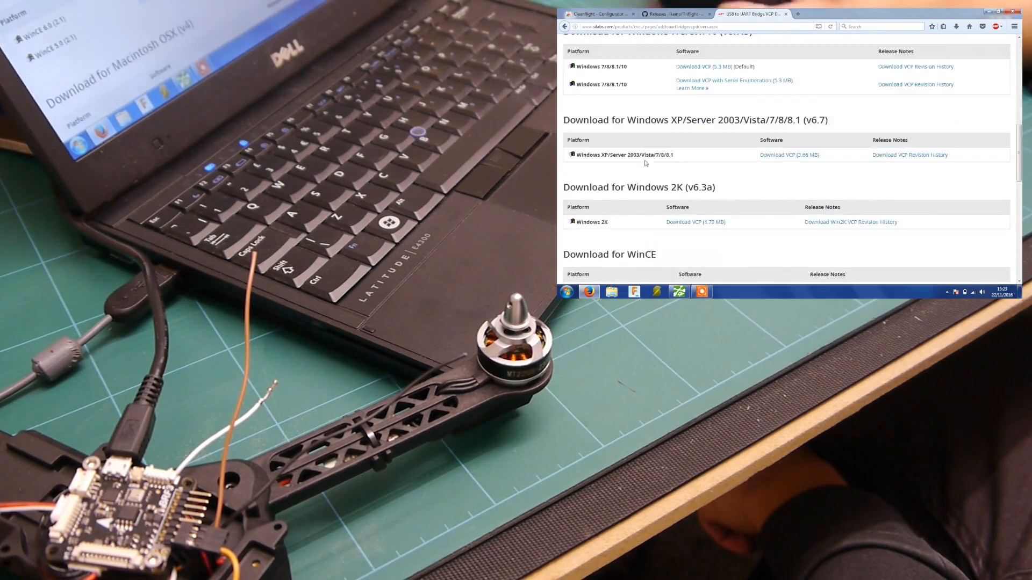
scroll(down, 3)
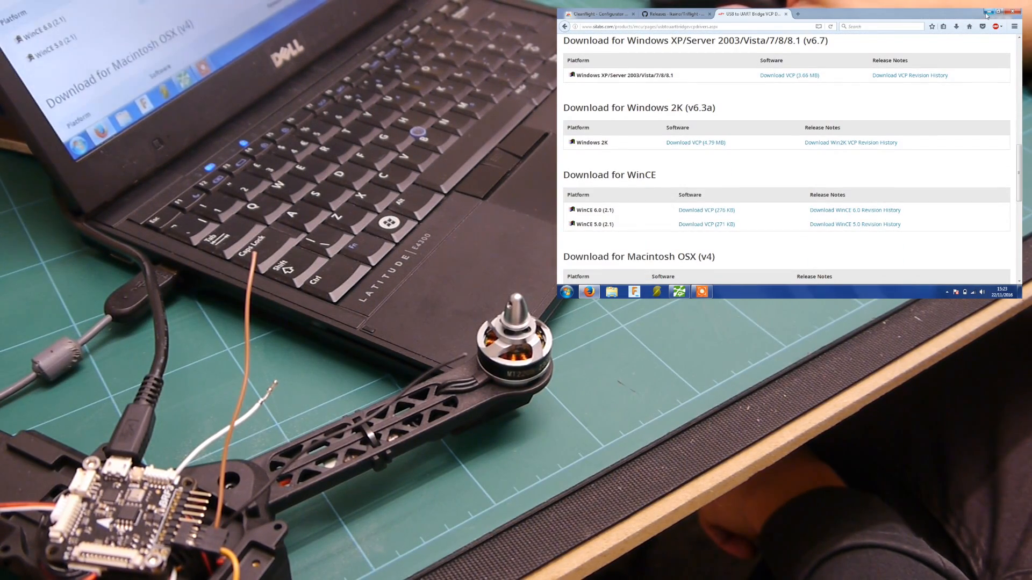
click(995, 12)
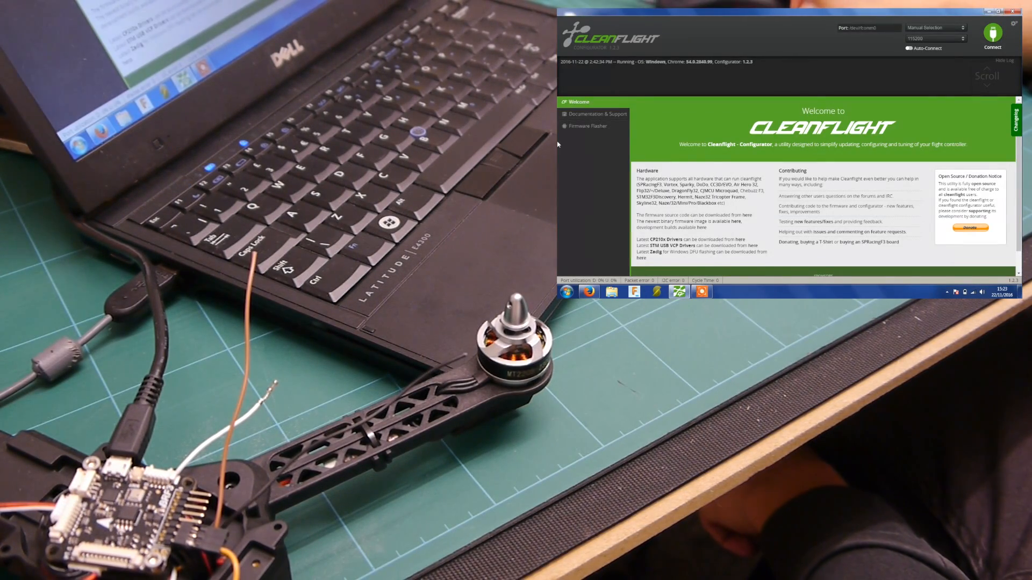
mouse_move(637, 96)
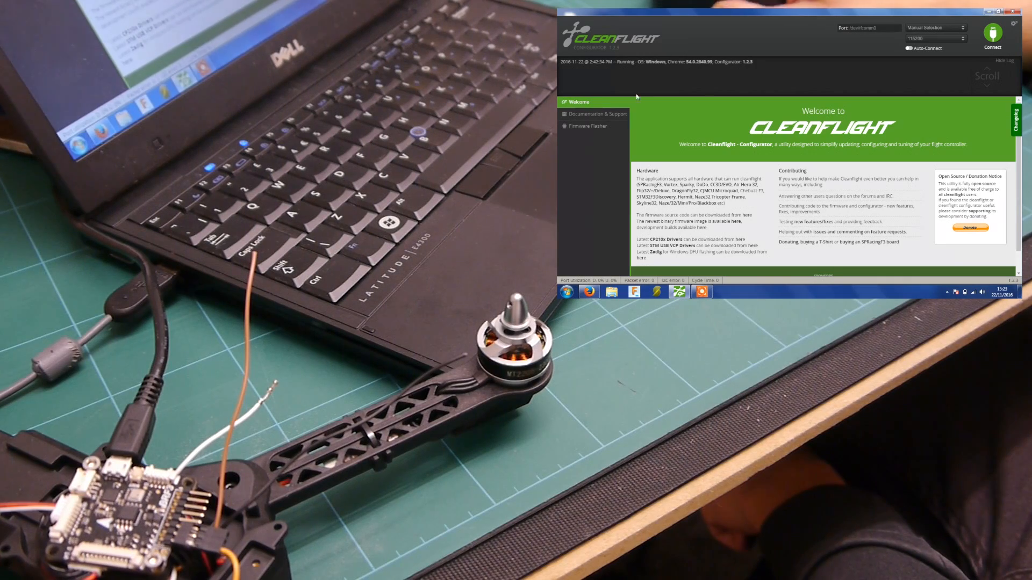
mouse_move(924, 55)
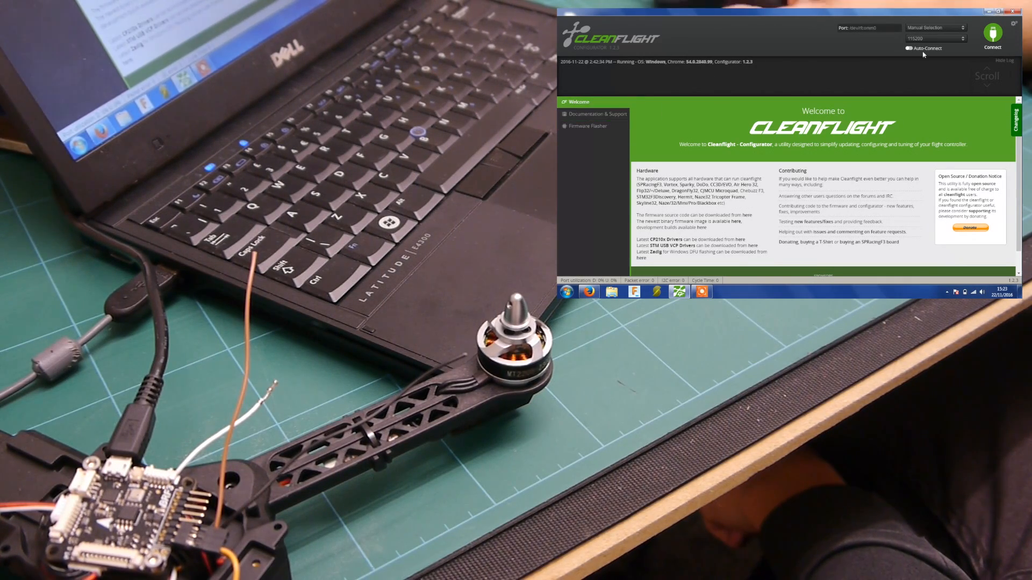
Load triflight_0_5_SPRACINGF3.hex from the Desktop into the Firmware Flasher.
click(587, 125)
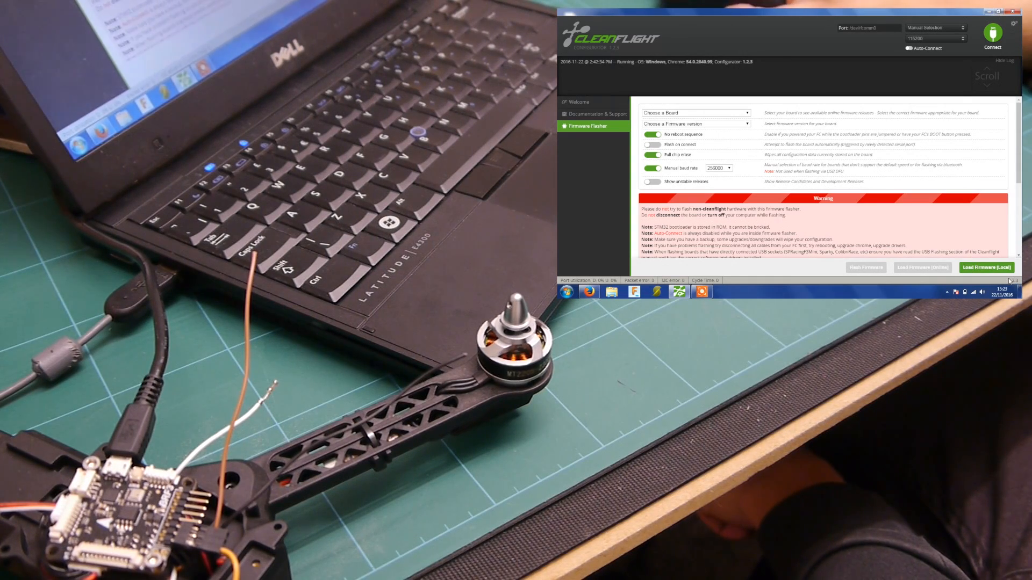
click(986, 268)
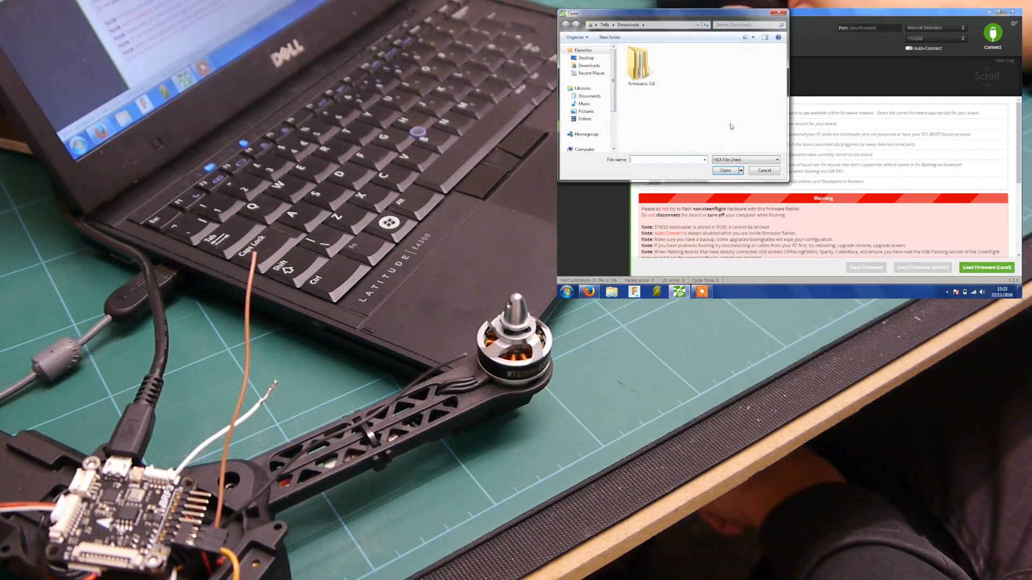
click(588, 66)
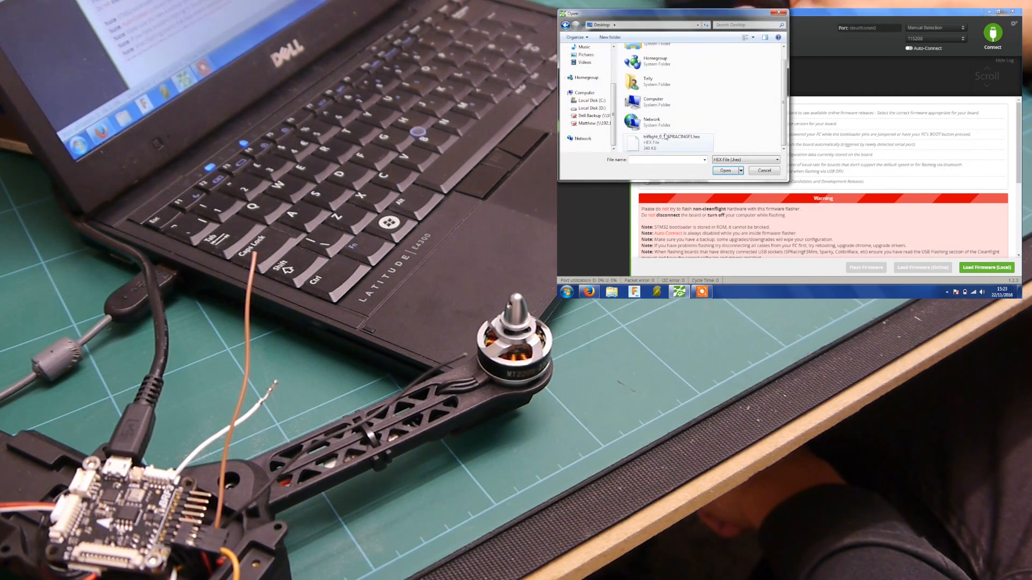
click(667, 140)
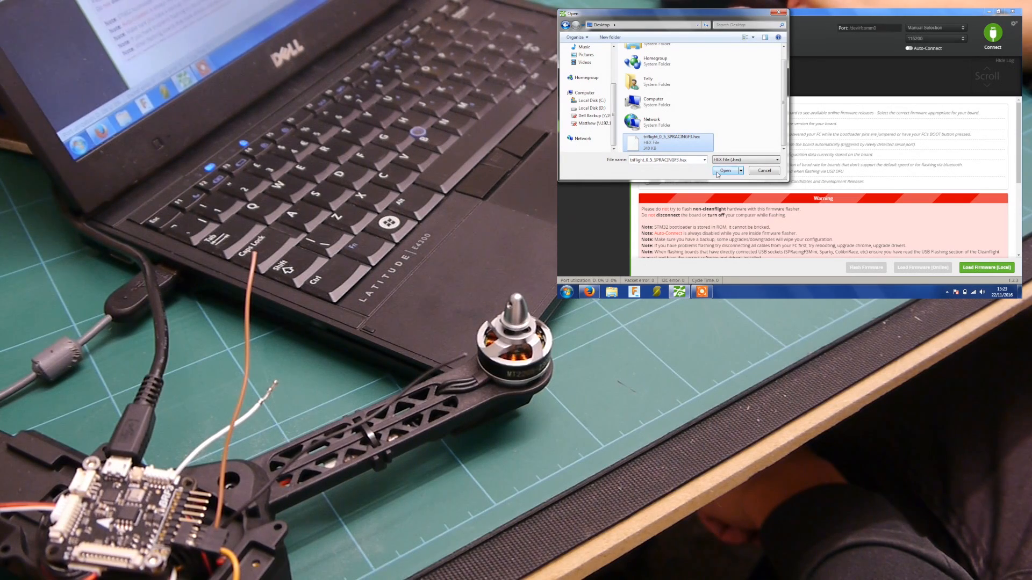
click(724, 171)
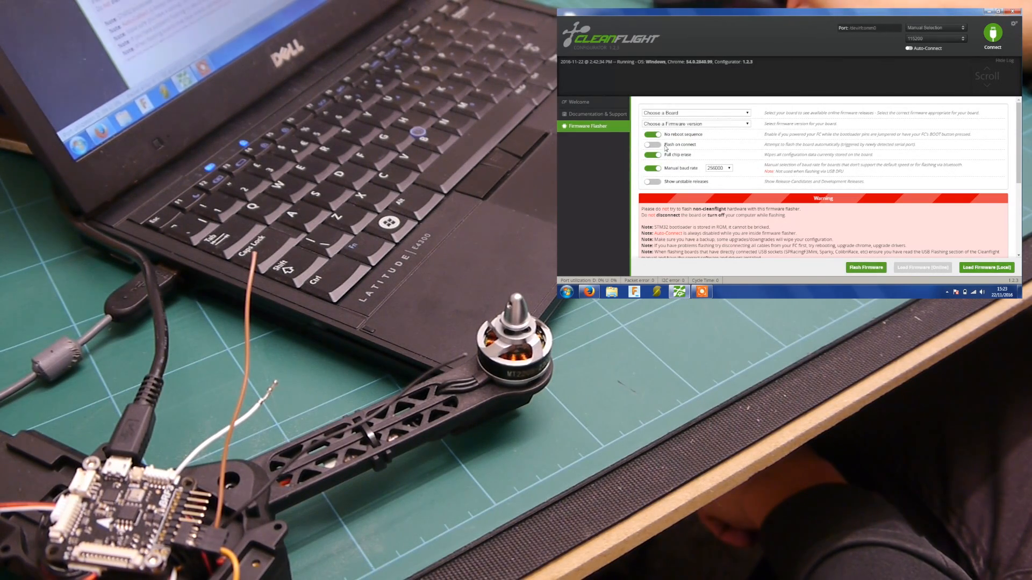
mouse_move(680, 139)
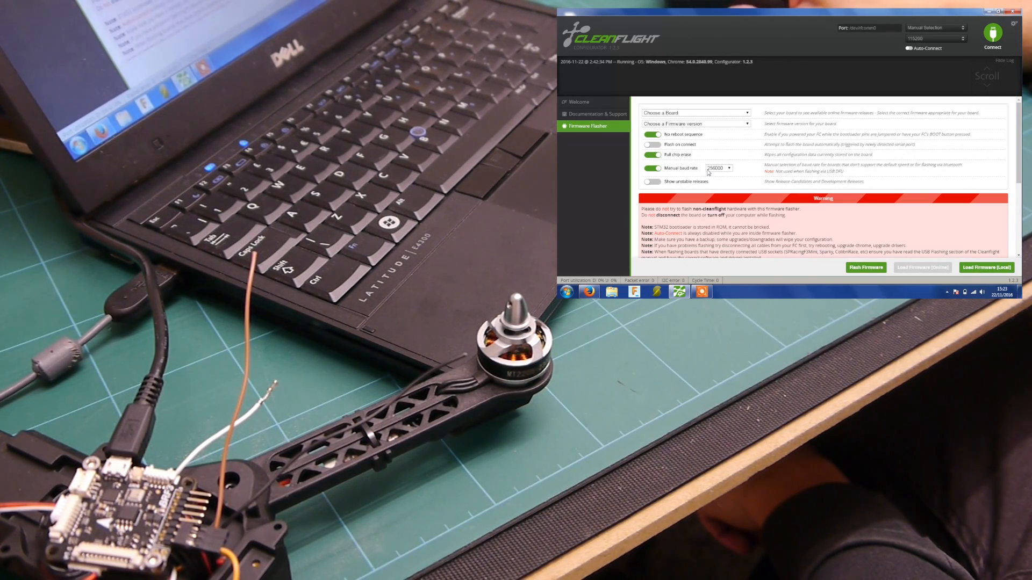
mouse_move(684, 172)
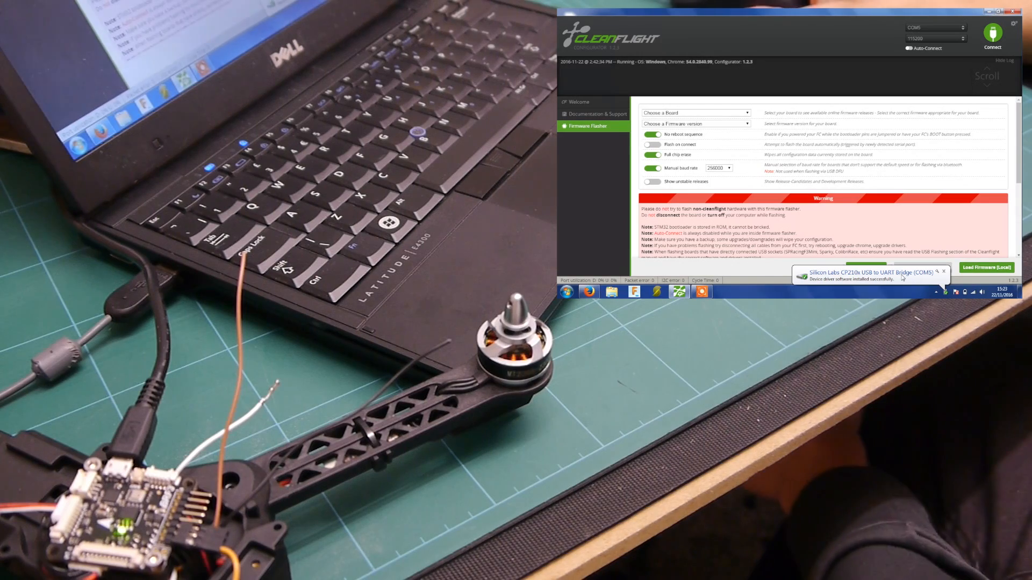
mouse_move(723, 172)
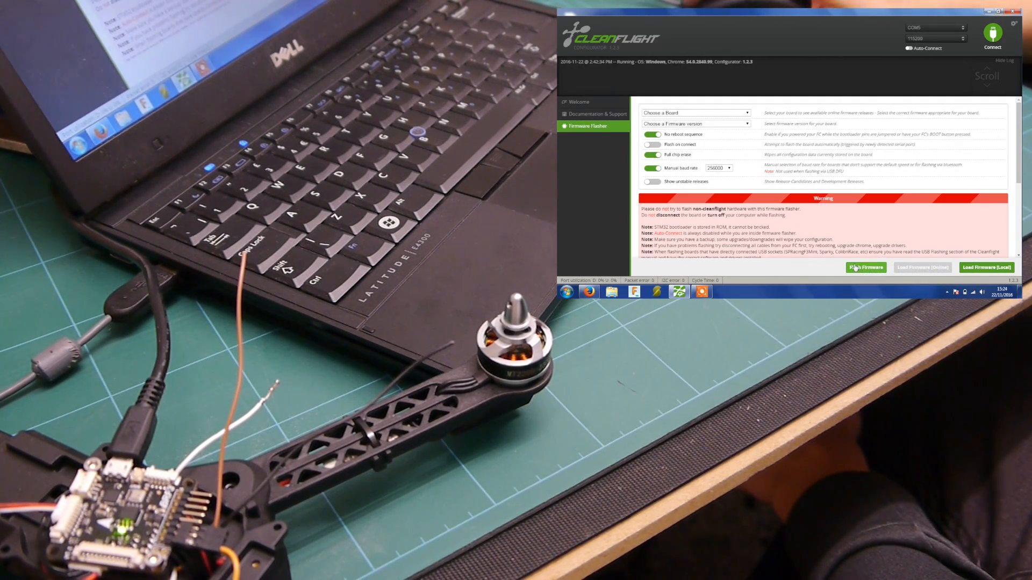
Flash the loaded firmware to the board on COM5 and return to the Welcome tab.
click(865, 267)
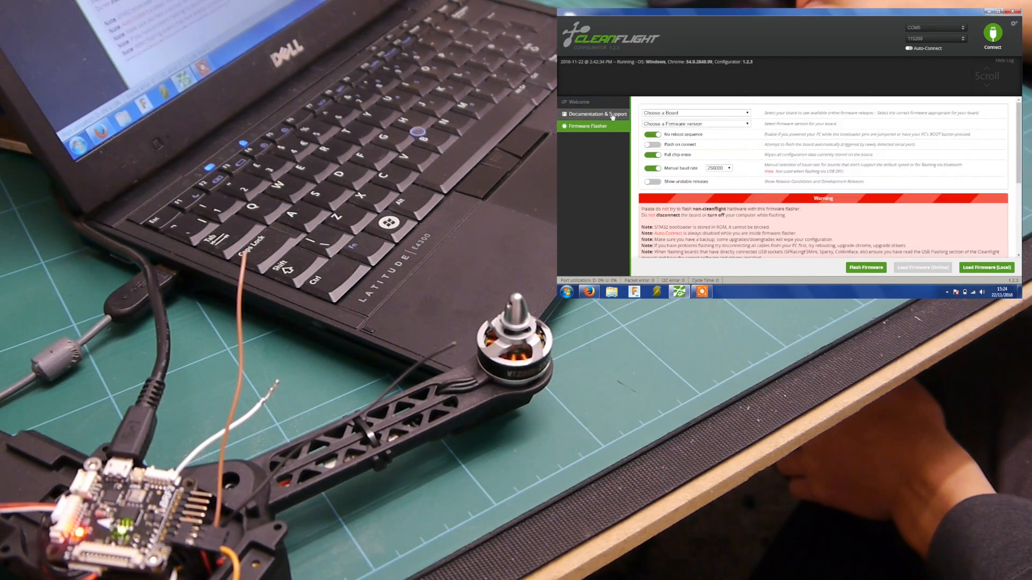
click(579, 102)
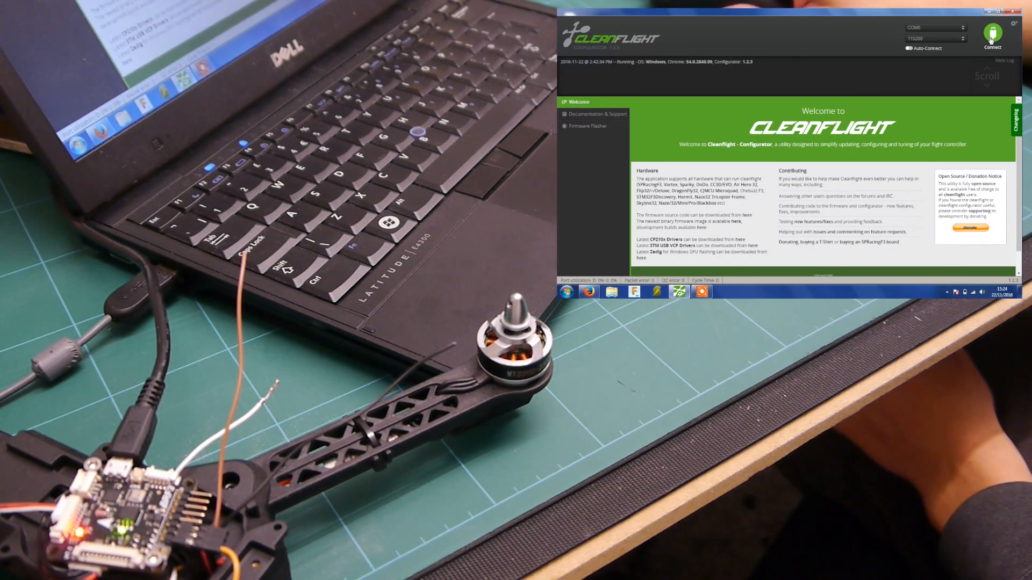
Connect to the board and review its Setup overview and Ports pages.
click(993, 37)
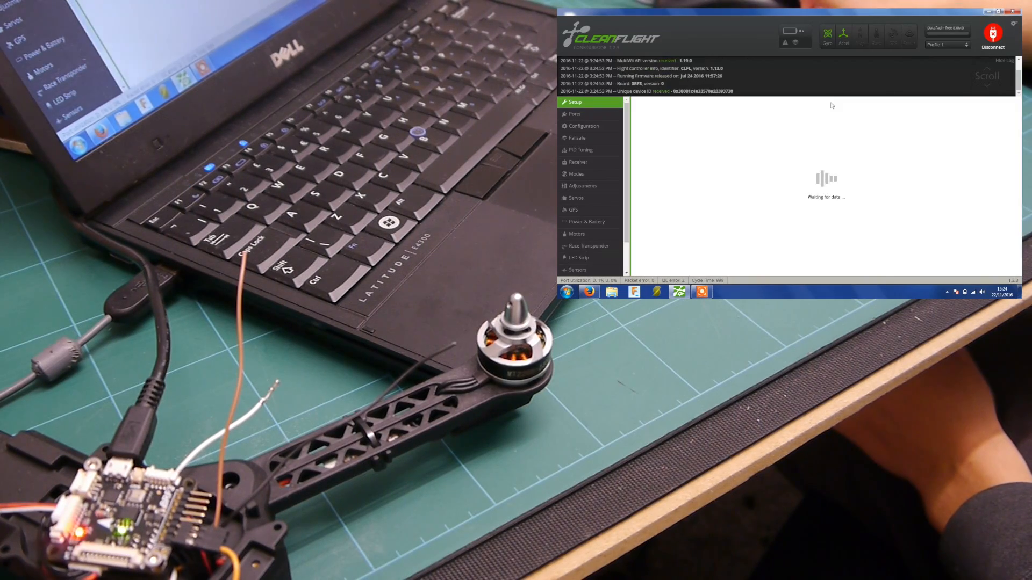
click(575, 102)
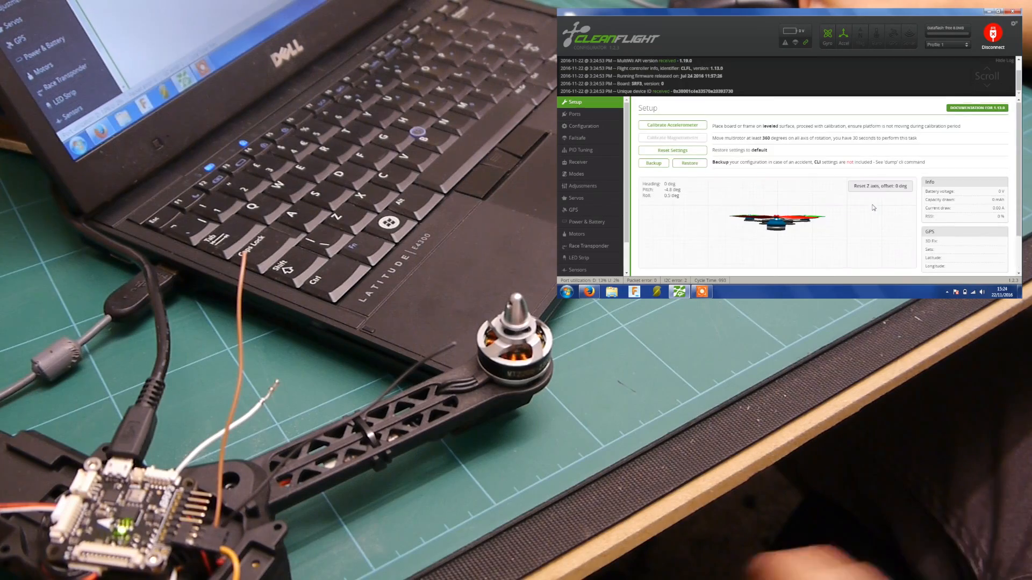
scroll(down, 3)
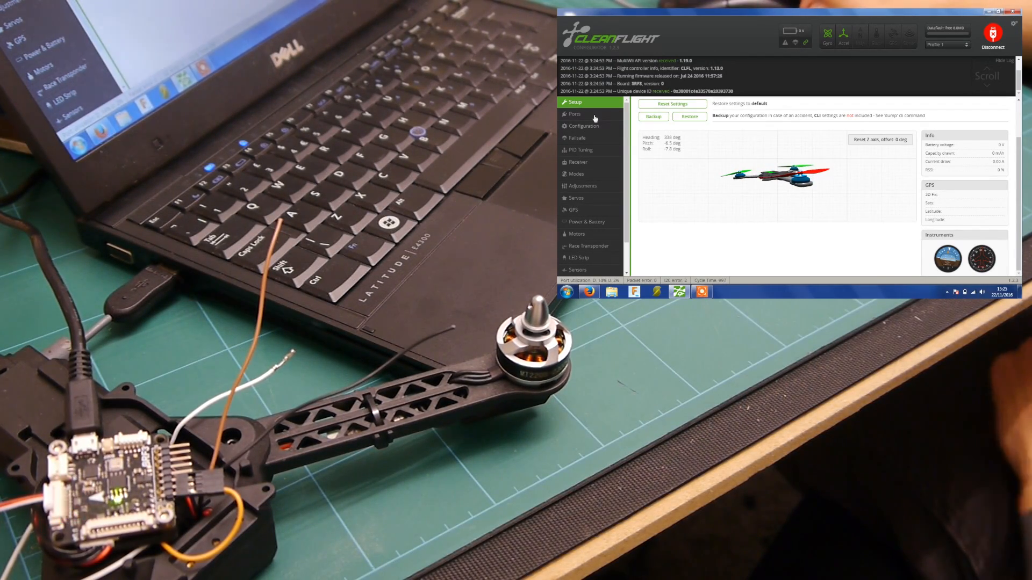
click(574, 114)
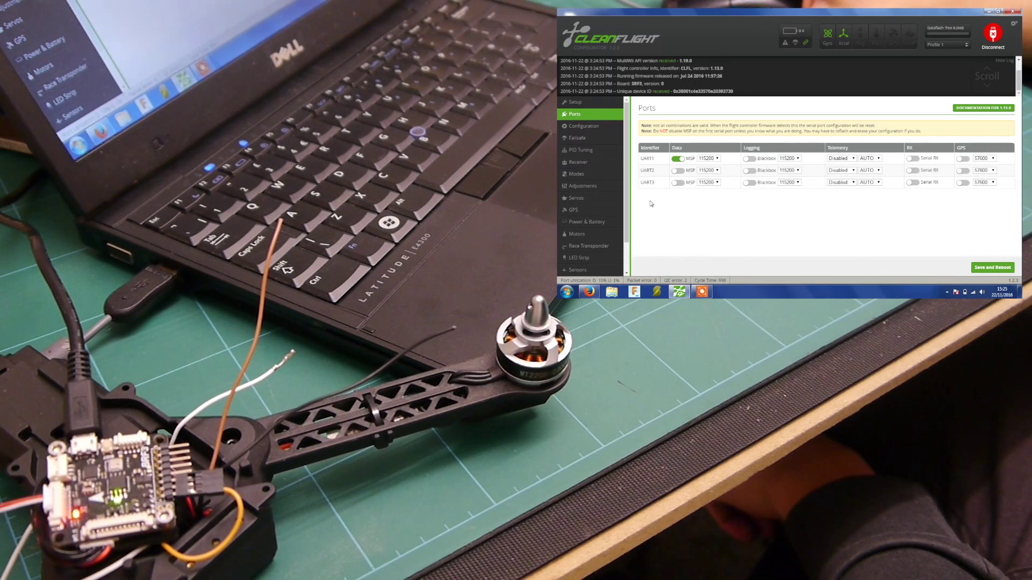
click(583, 126)
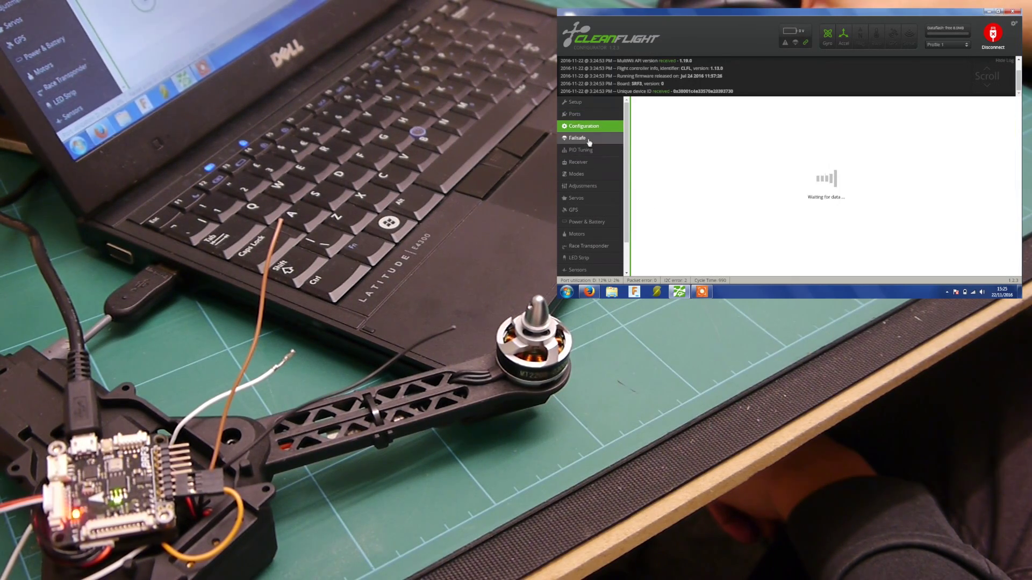
click(585, 126)
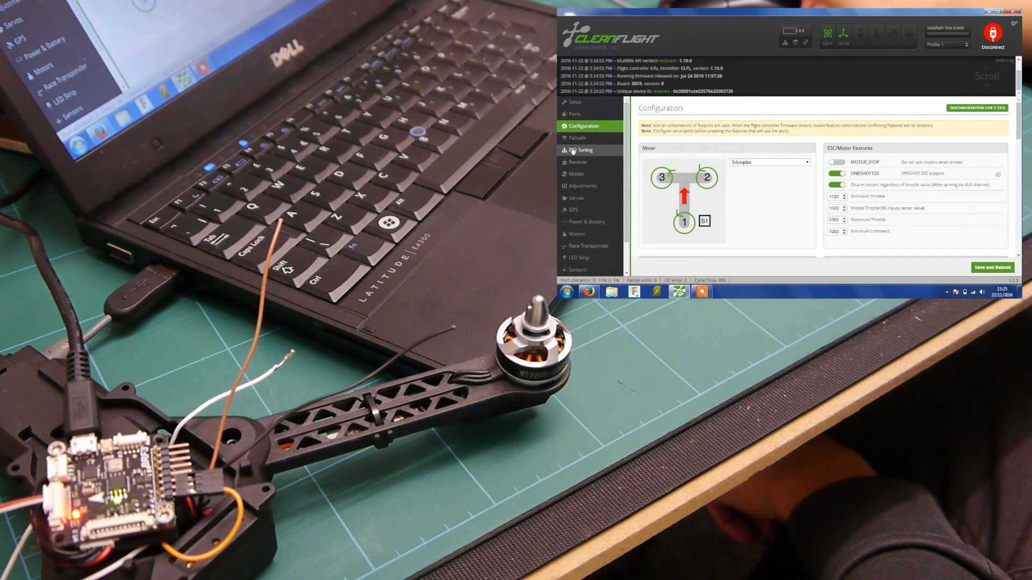
click(574, 102)
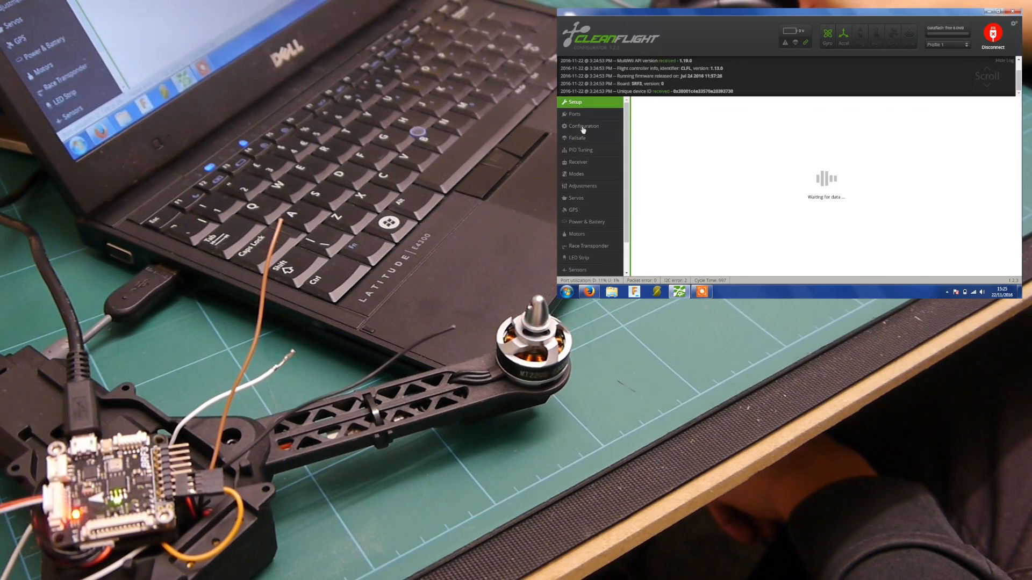
click(574, 112)
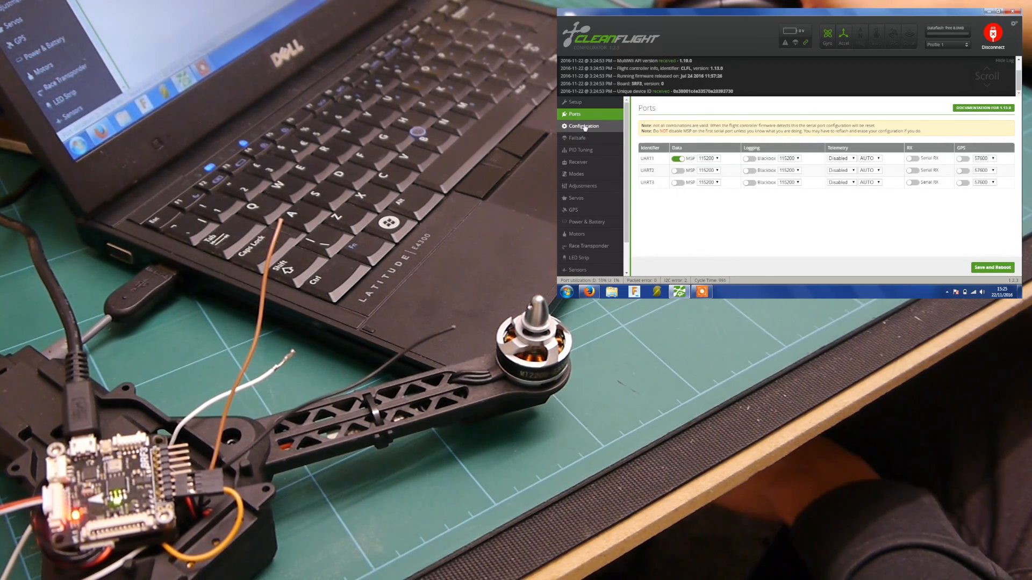
mouse_move(583, 126)
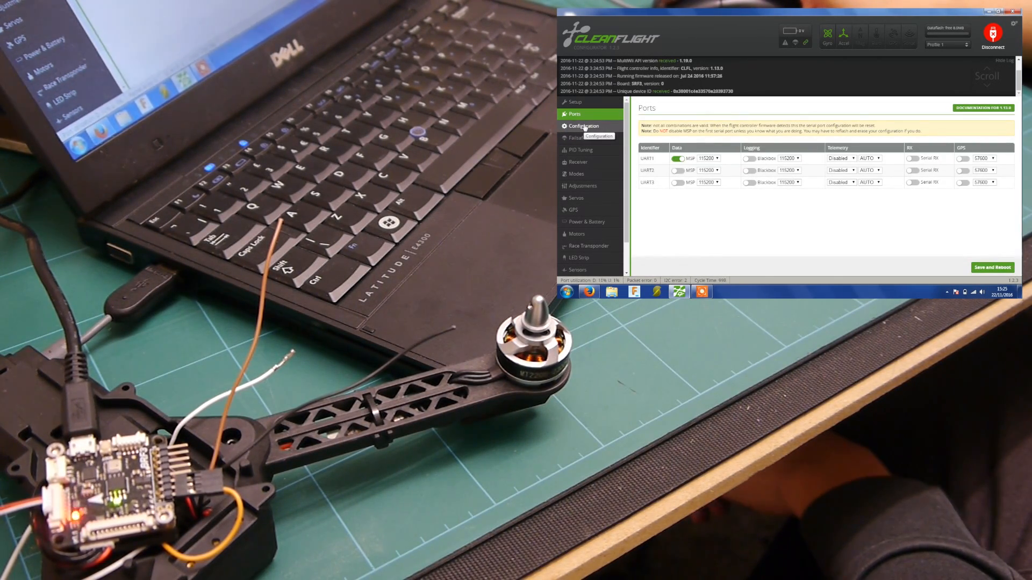
Check the Configuration mixer and Failsafe pages, finishing on the UART1–UART3 port settings.
click(583, 126)
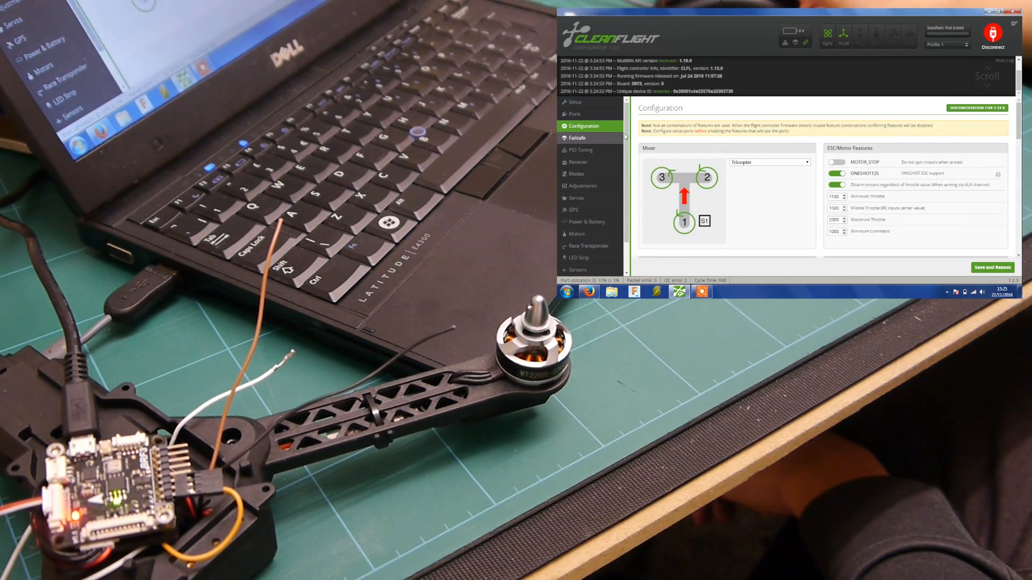
scroll(down, 3)
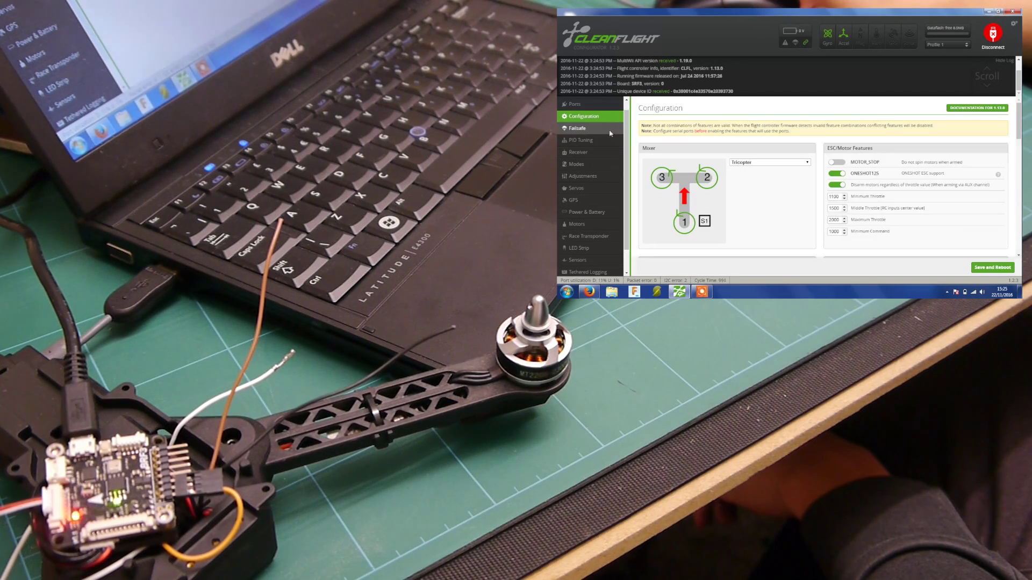
click(576, 128)
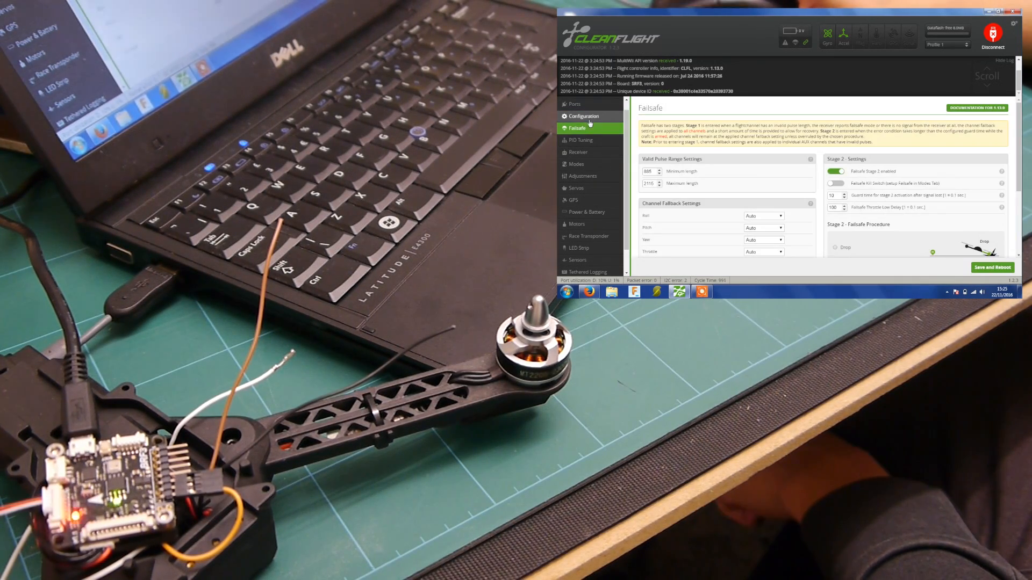
click(583, 116)
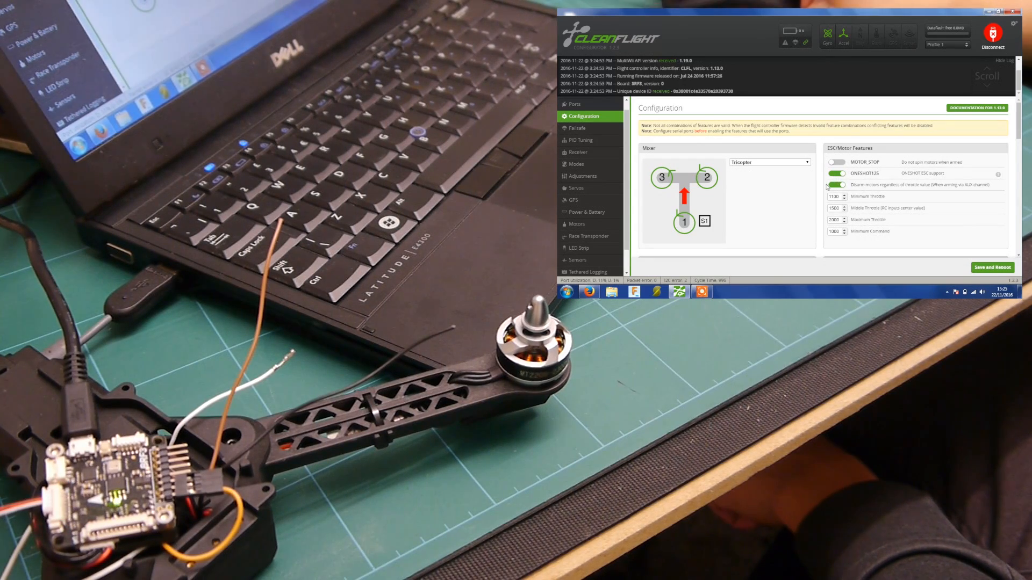
click(837, 162)
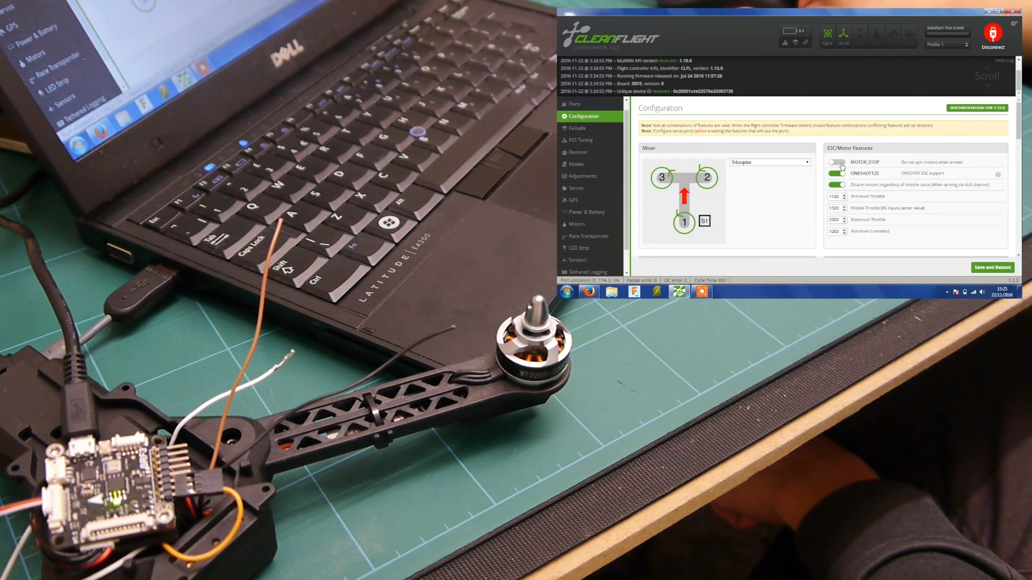
click(836, 163)
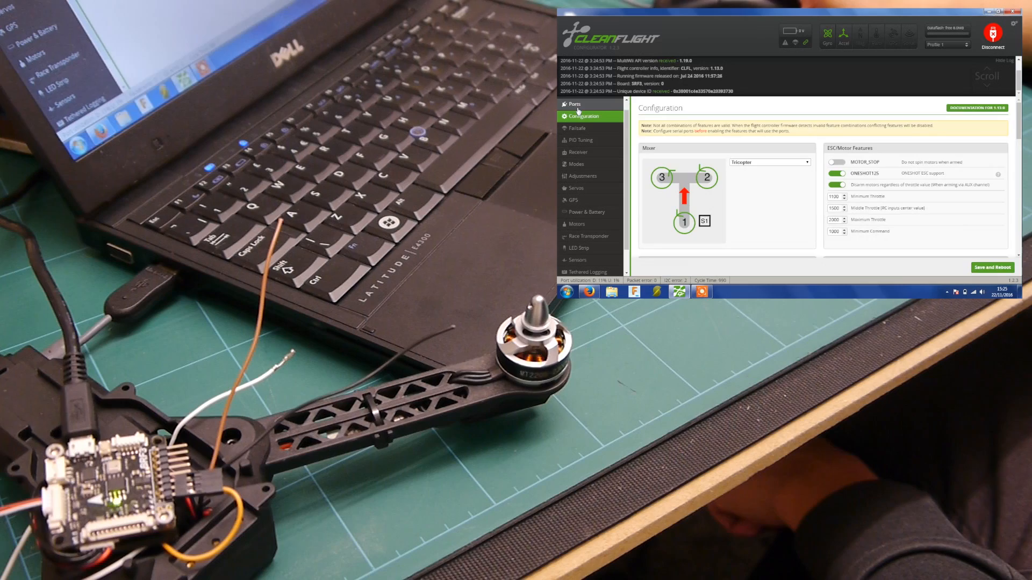
click(573, 104)
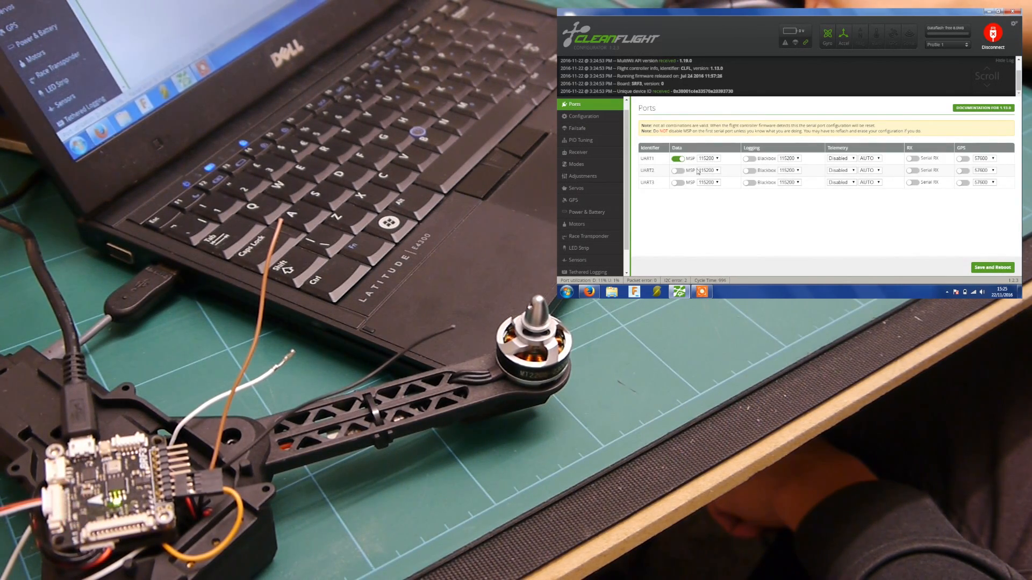
mouse_move(890, 173)
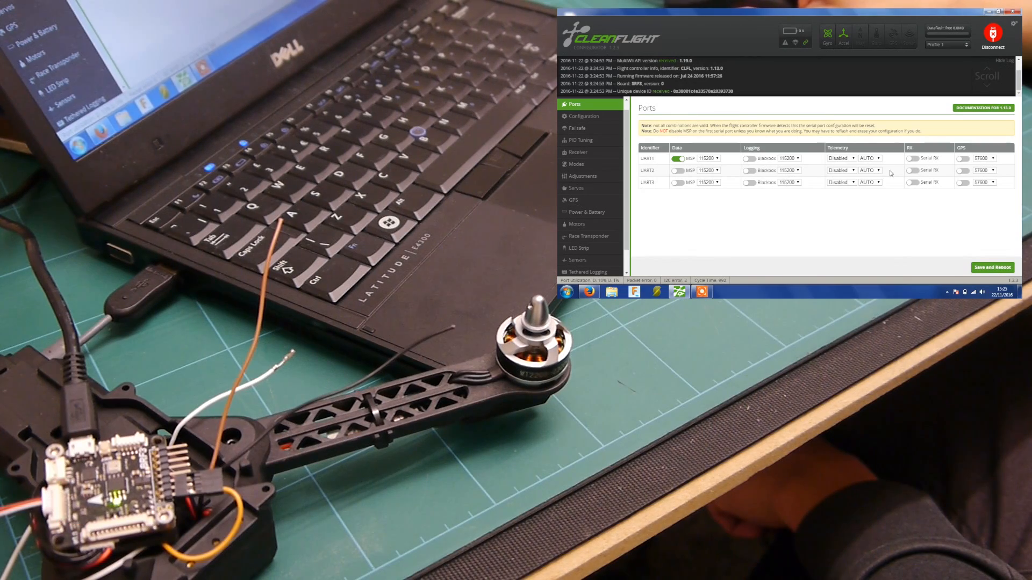
mouse_move(816, 174)
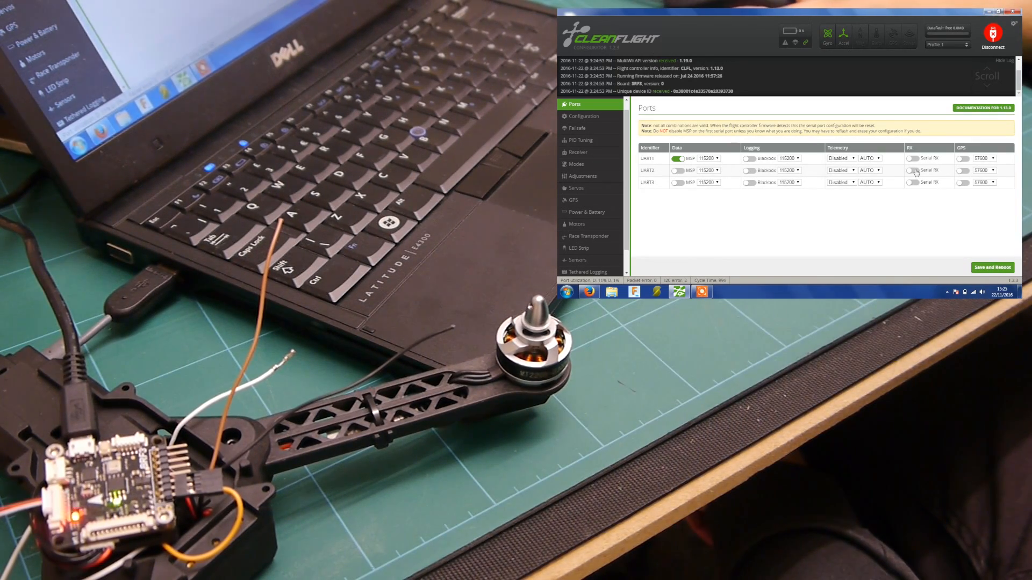
mouse_move(813, 174)
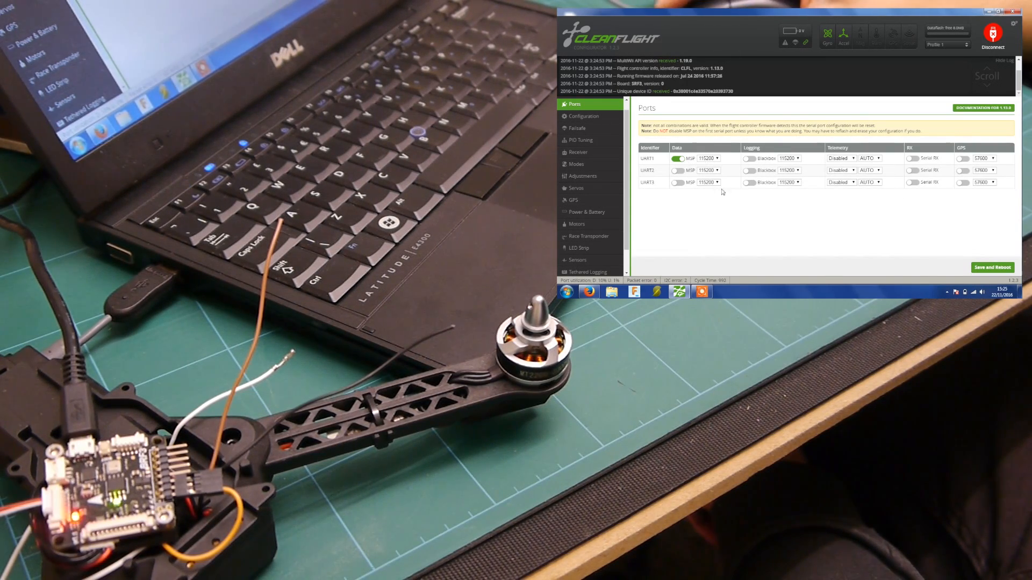
click(709, 183)
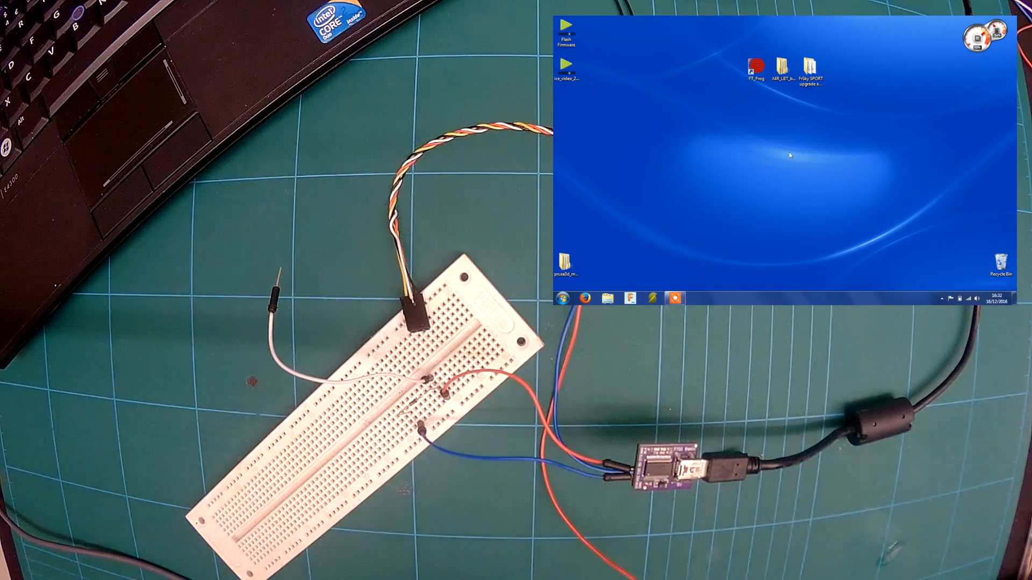
Launch FT_Prog, scan for the FTDI adapter and show its RS232 signal inversion options.
click(756, 69)
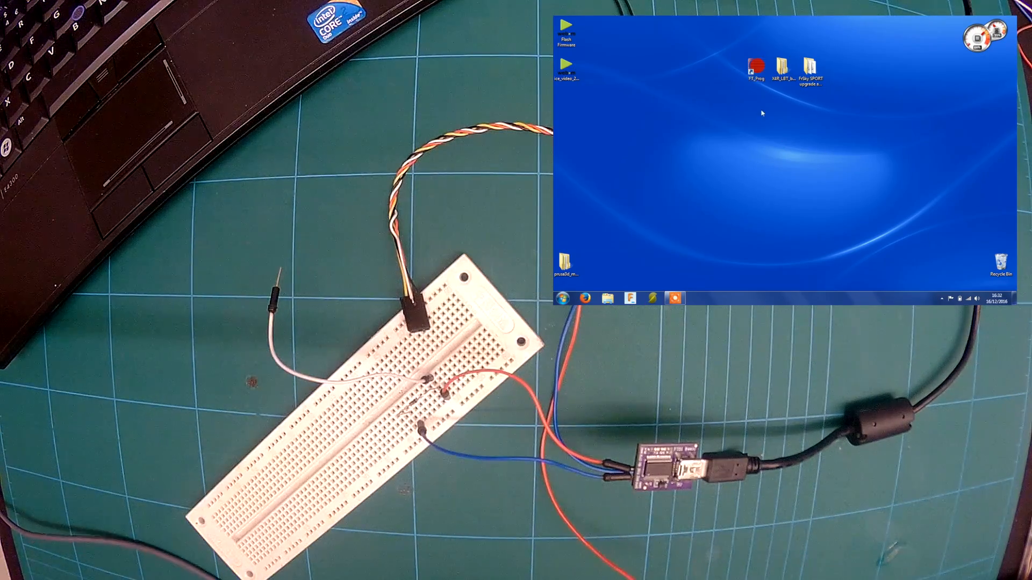
click(757, 69)
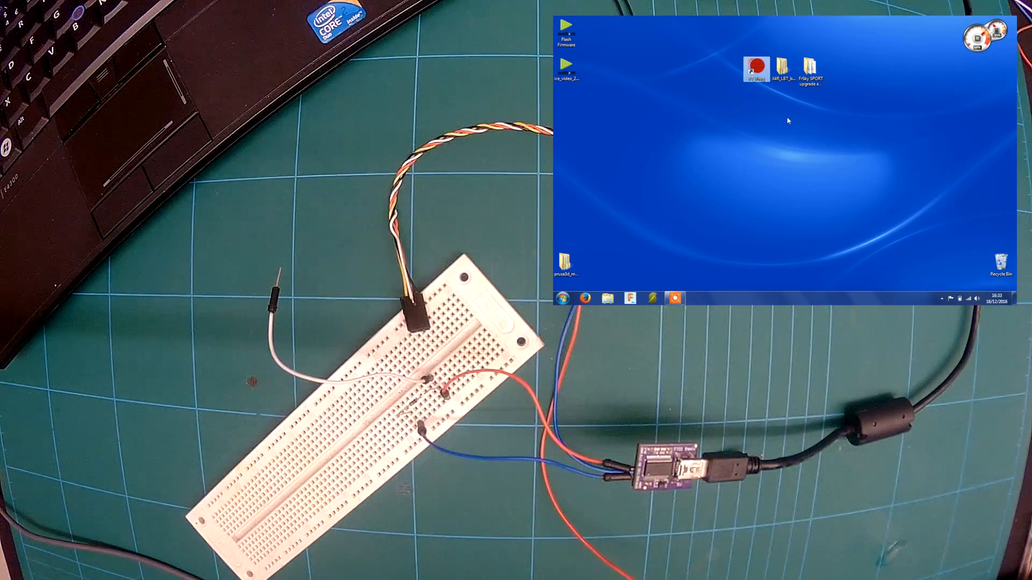
double_click(757, 68)
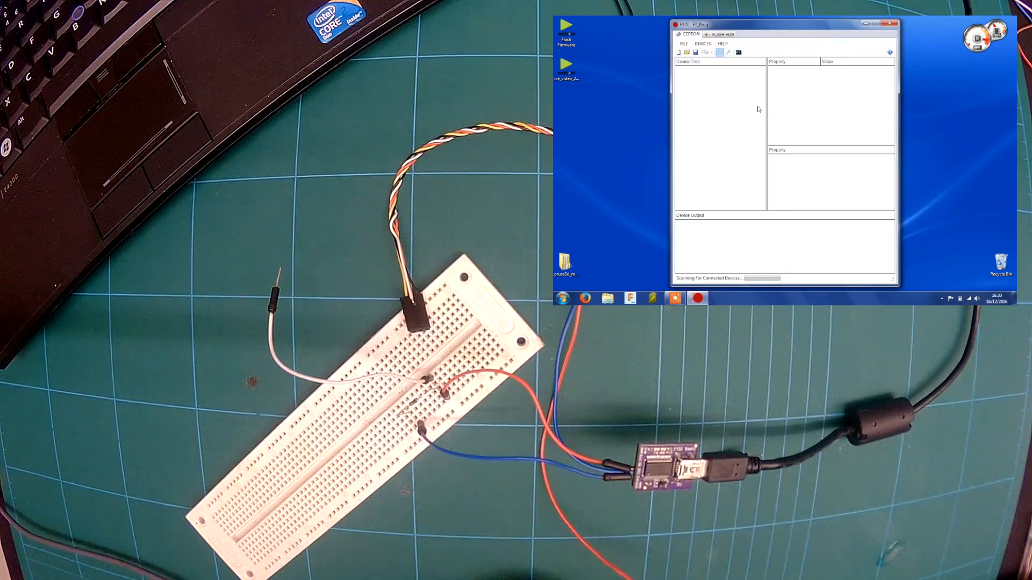
click(721, 52)
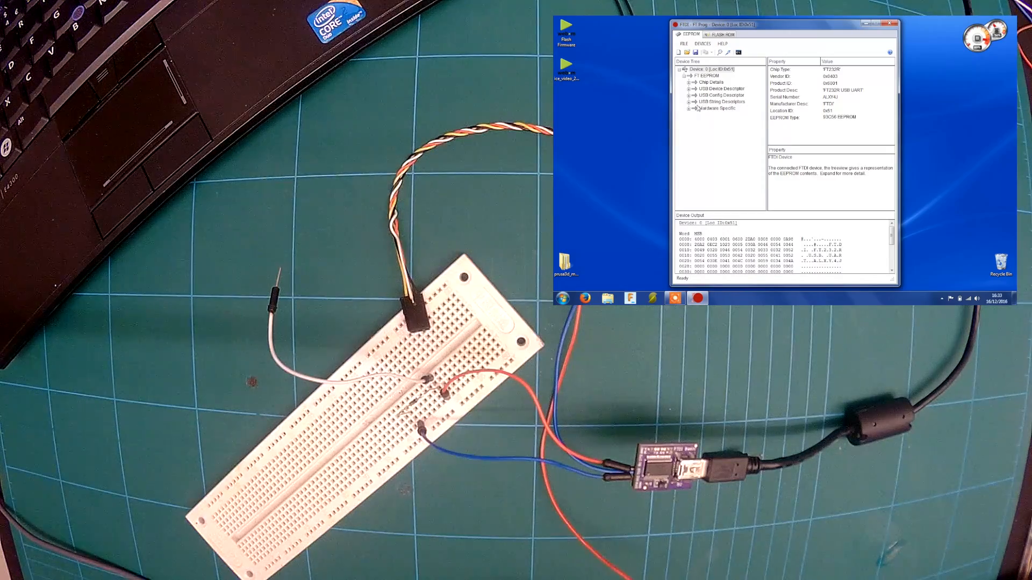
click(696, 107)
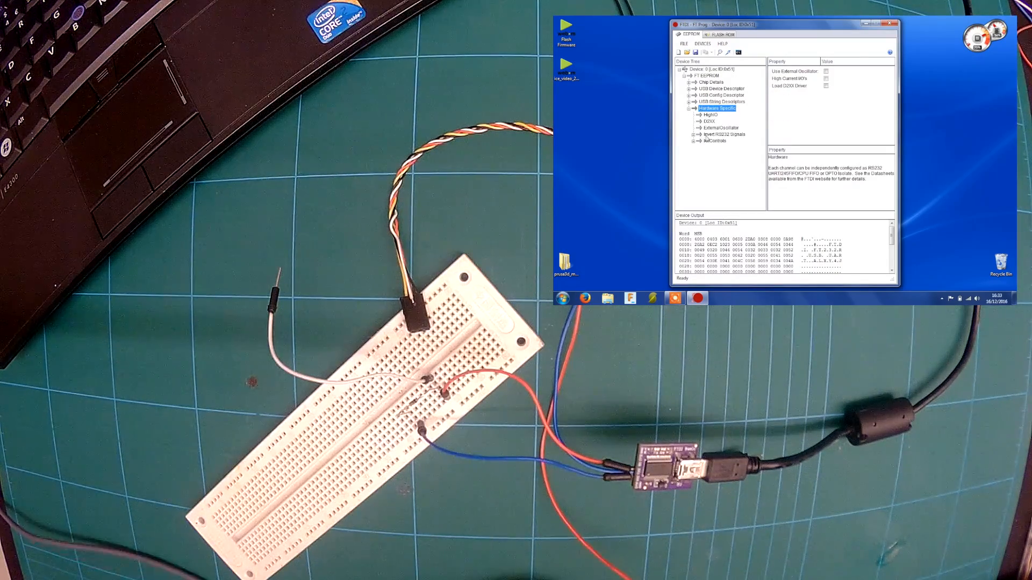
click(724, 134)
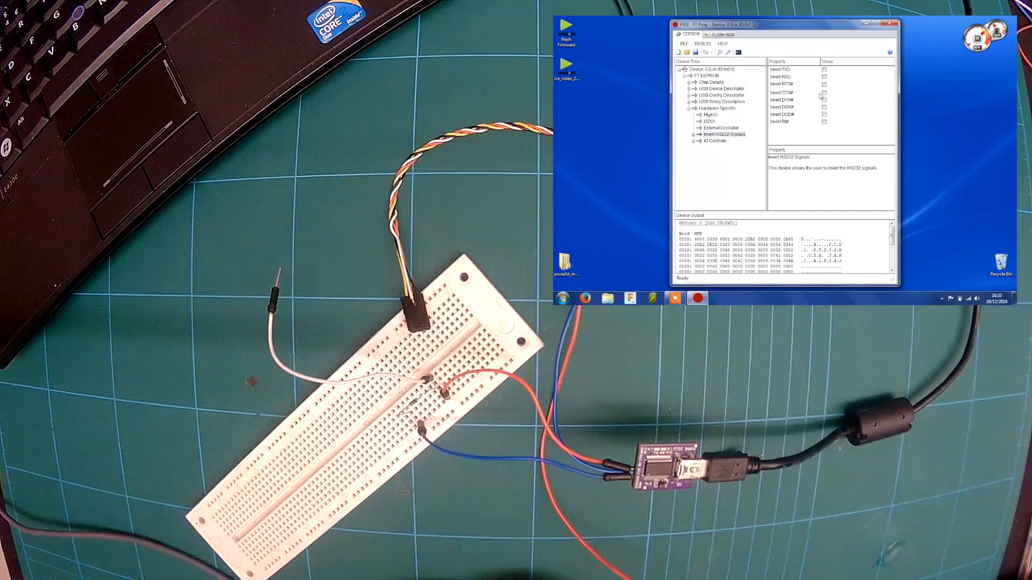
mouse_move(727, 51)
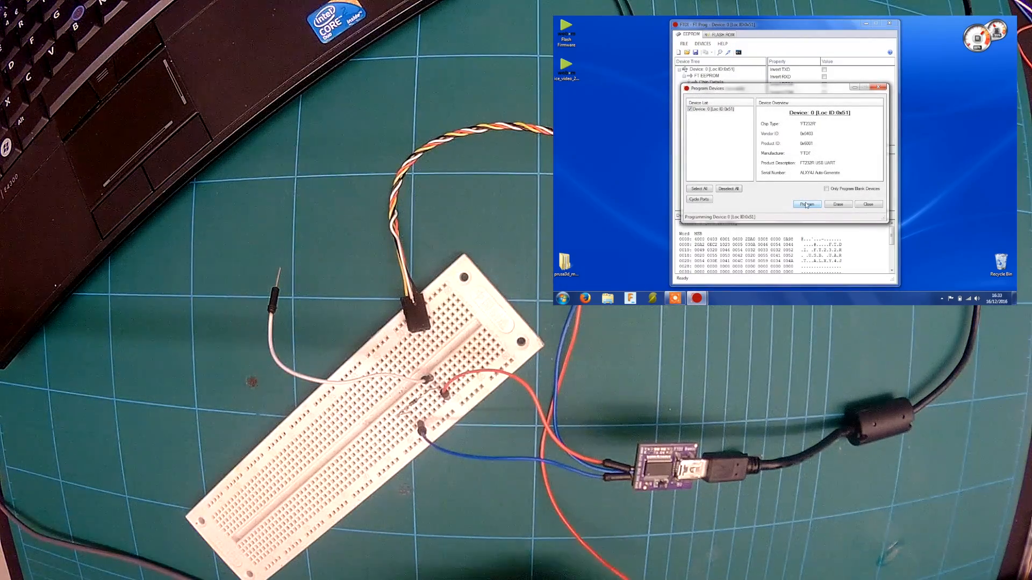
Program the new settings into the FT232R adapter and close the Program Devices dialog.
click(806, 204)
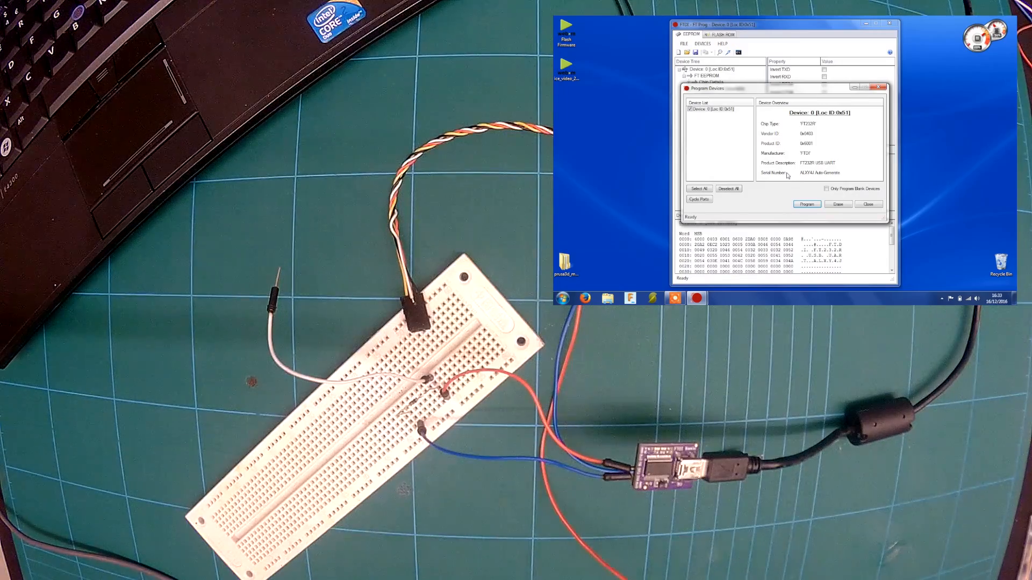
click(806, 204)
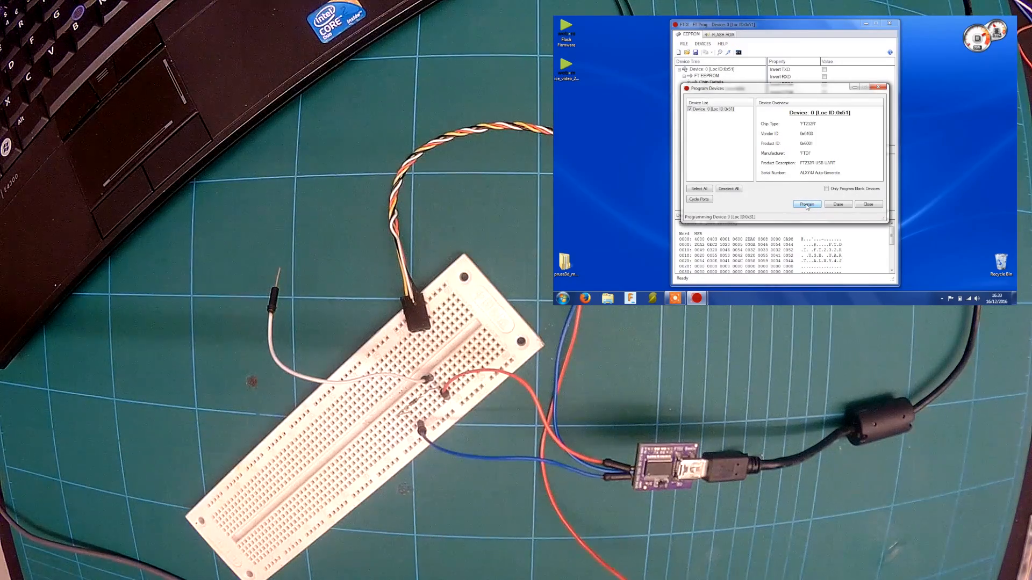
click(806, 204)
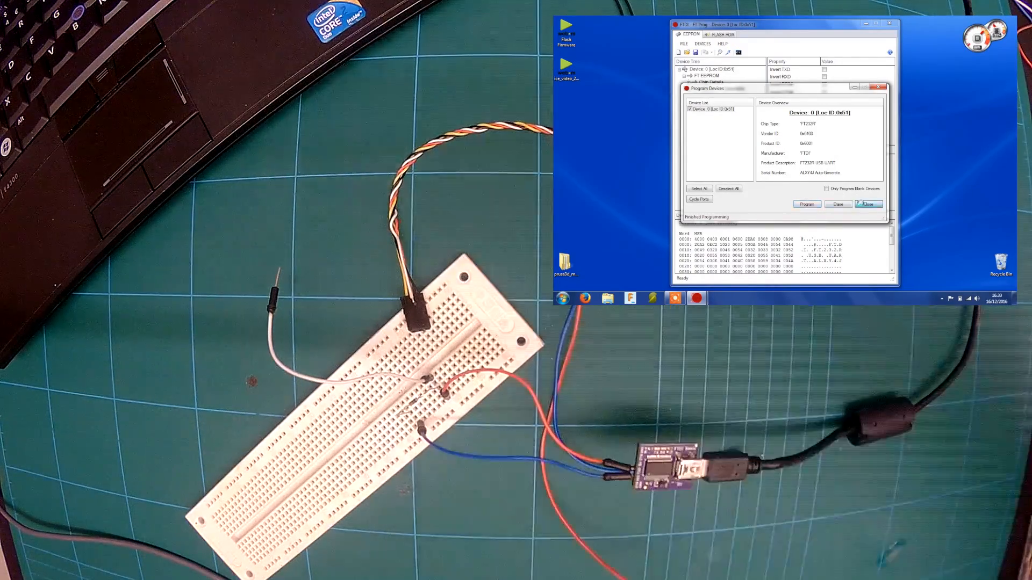
click(868, 204)
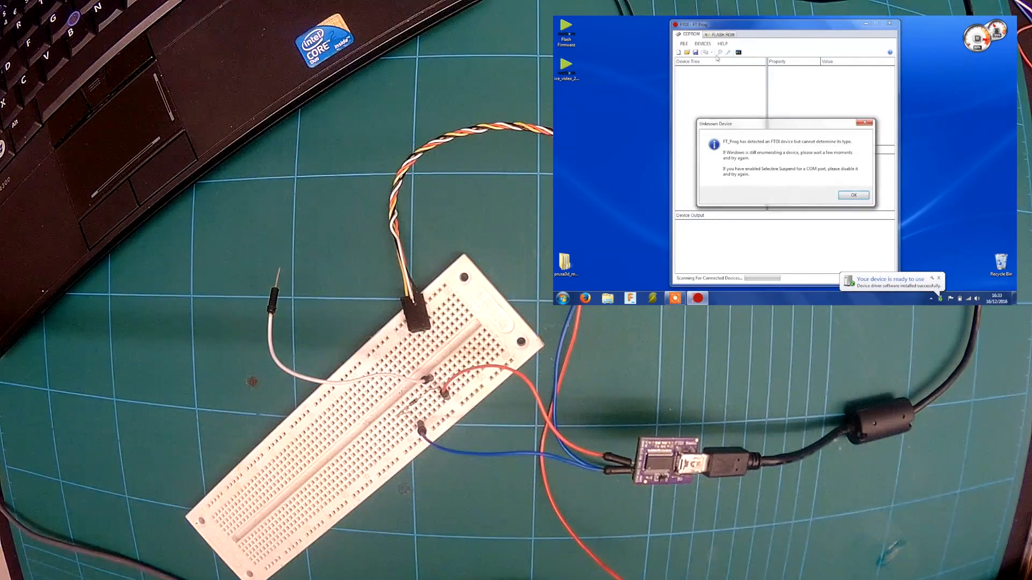
Dismiss the Unknown Device message, rescan the adapter as FT232R, and close Program Devices.
click(852, 195)
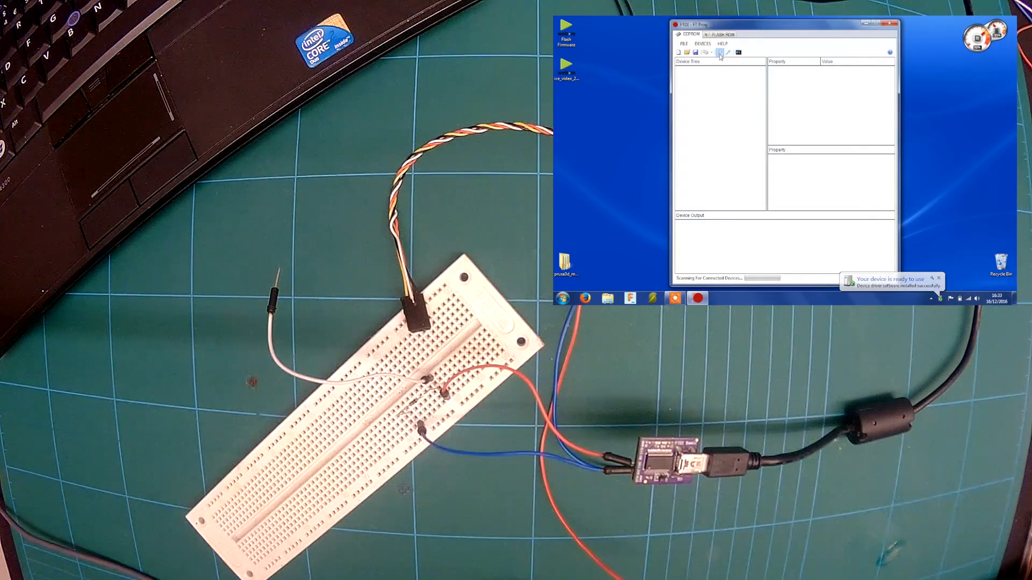
click(719, 52)
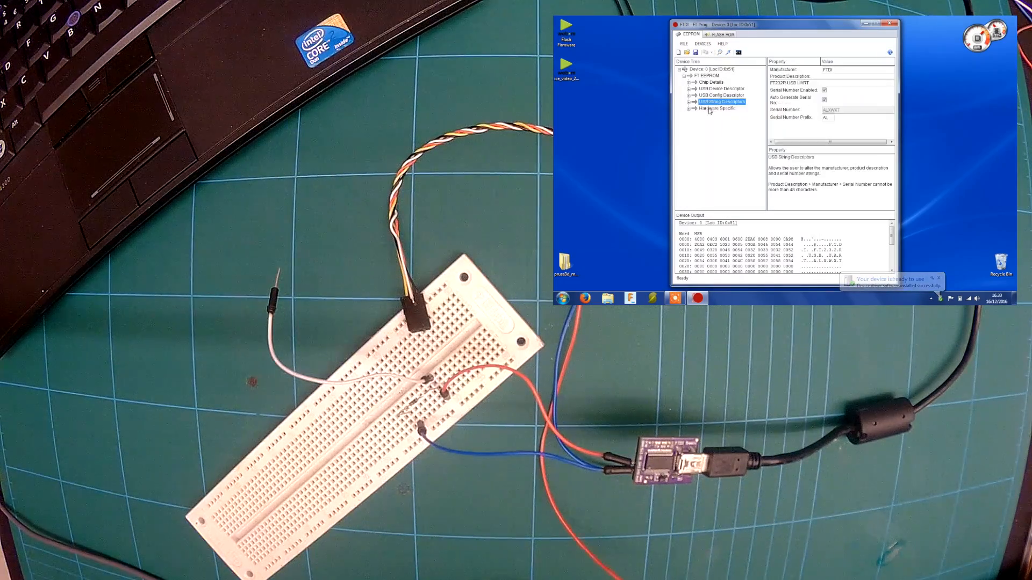
click(724, 135)
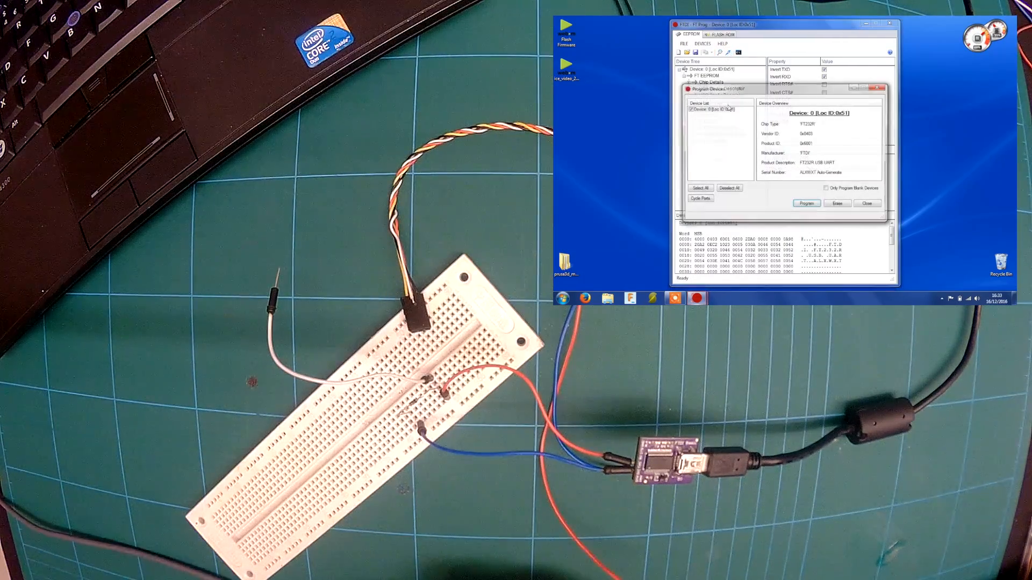
click(807, 203)
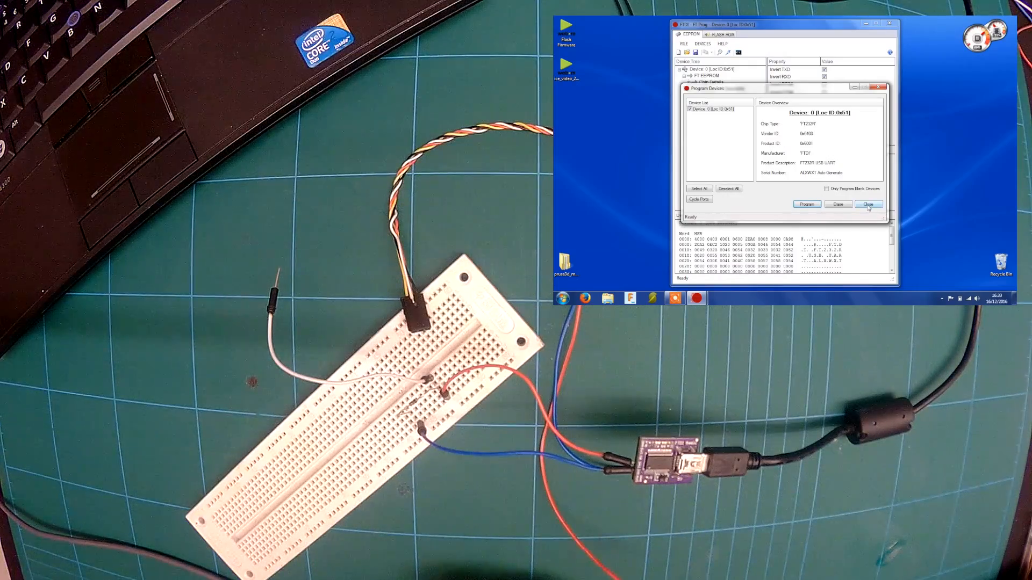
click(869, 204)
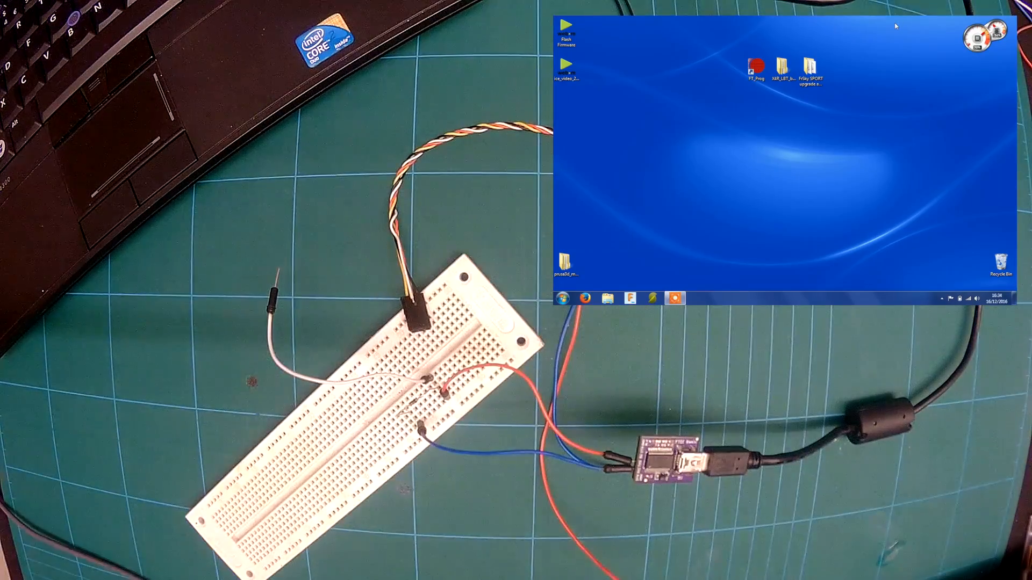
click(757, 68)
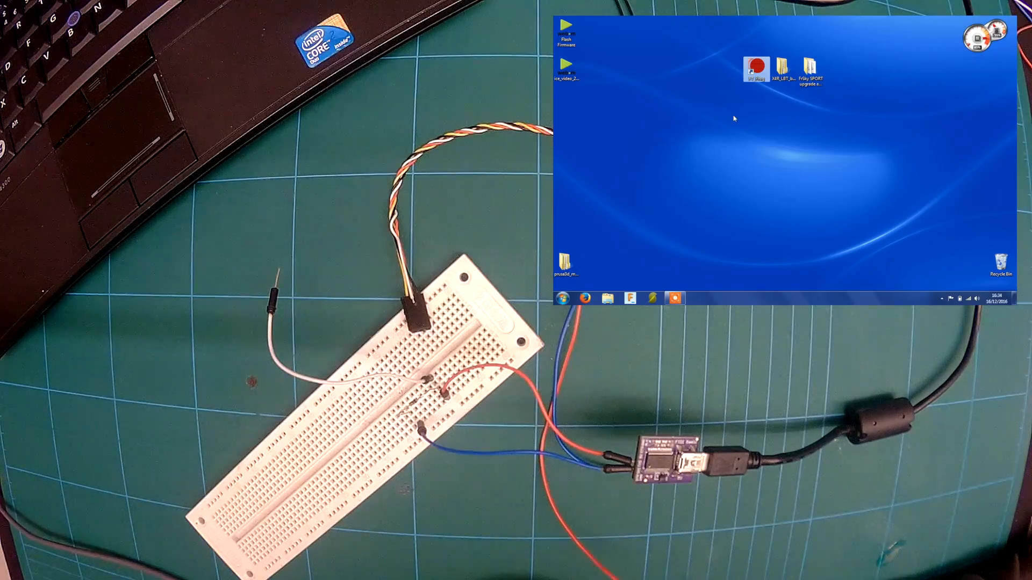
double_click(757, 69)
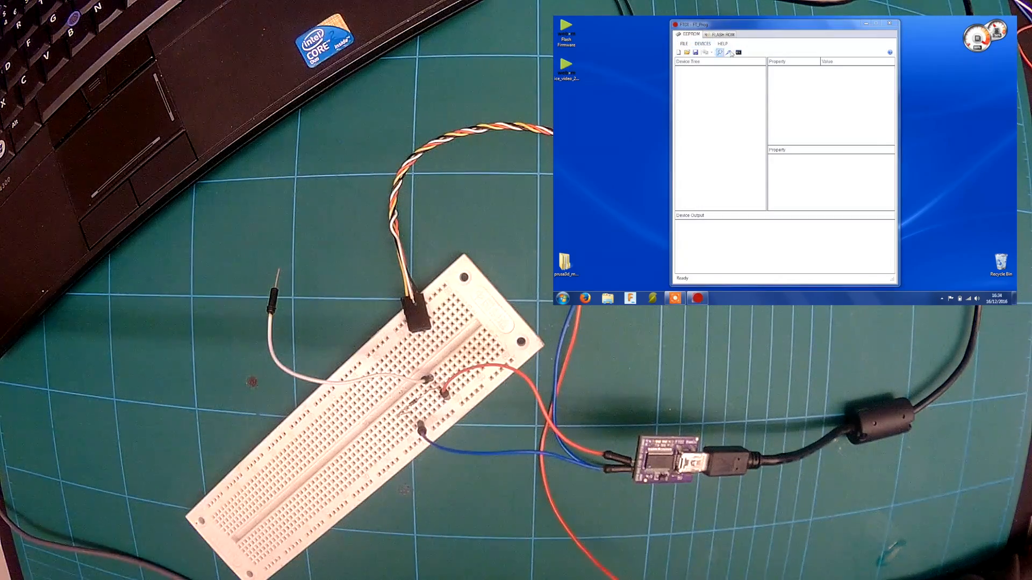
click(719, 51)
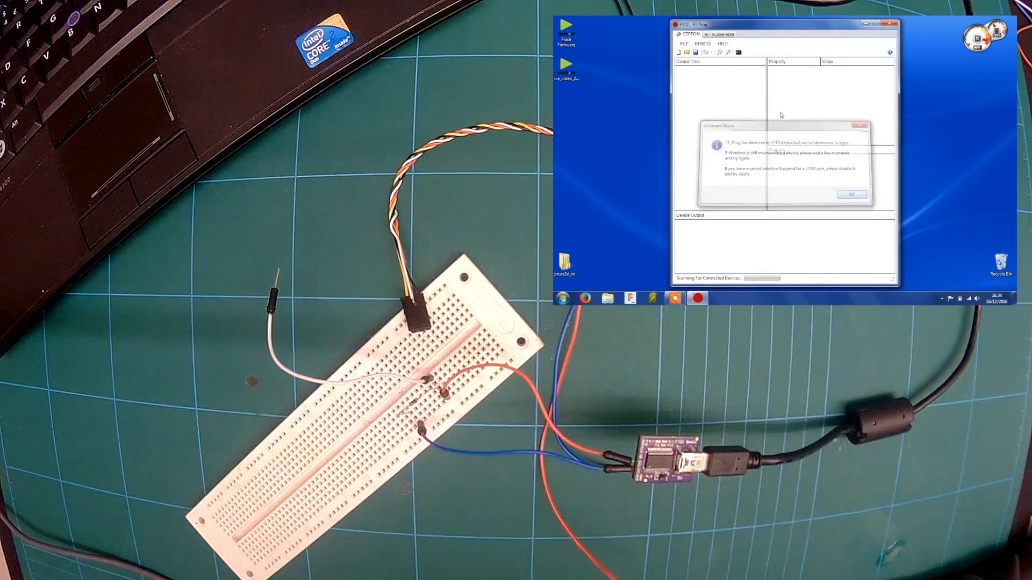
click(850, 194)
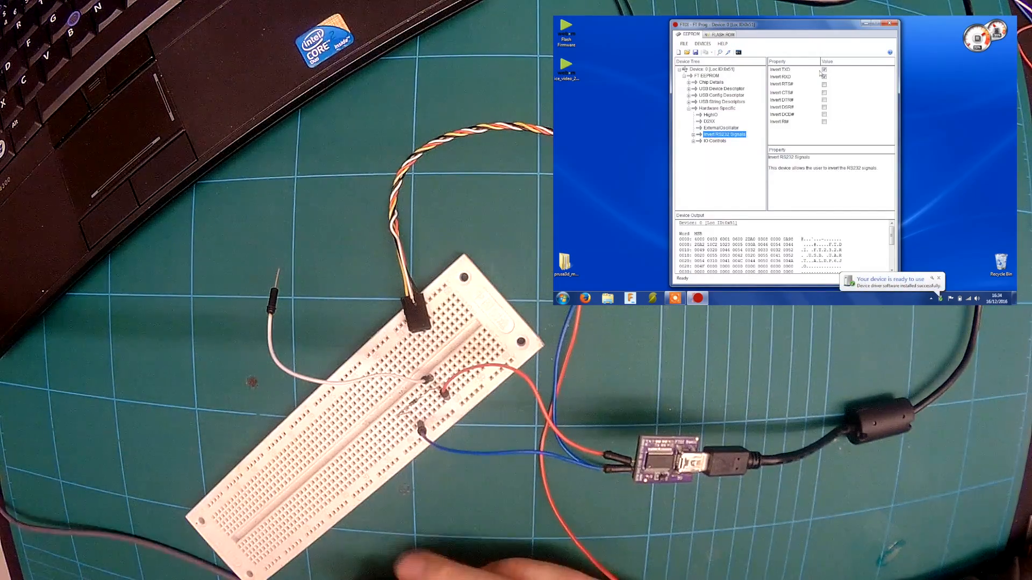
click(893, 24)
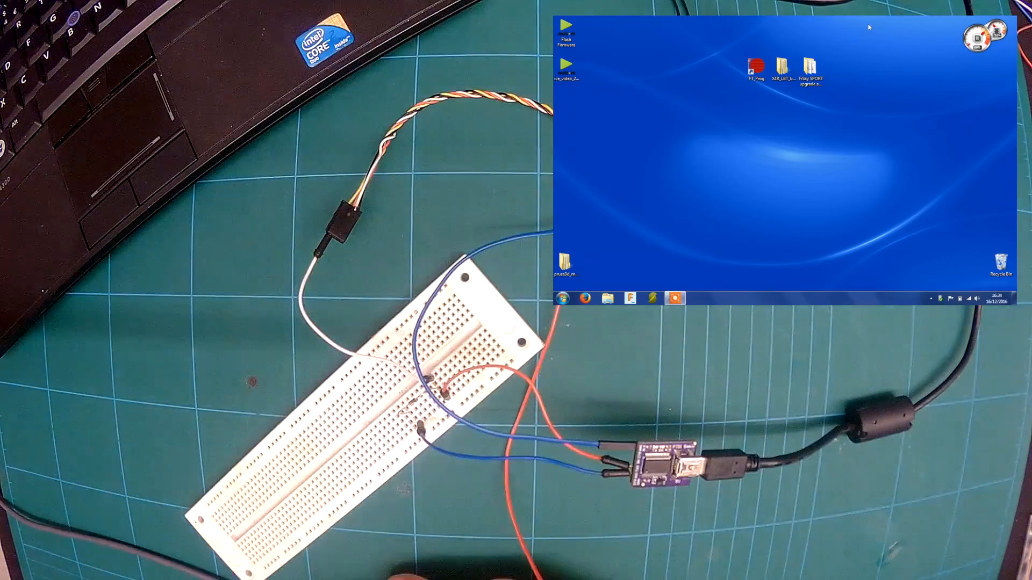
Run frsky_update_Sport from the SPORT upgrade folder and load the X8R LBT .frk firmware.
click(811, 69)
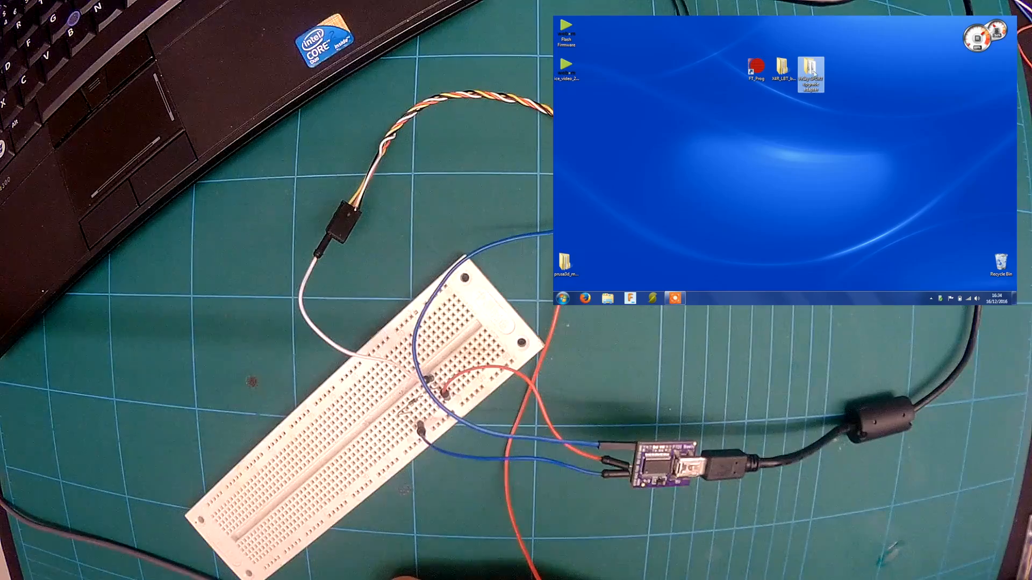
double_click(811, 74)
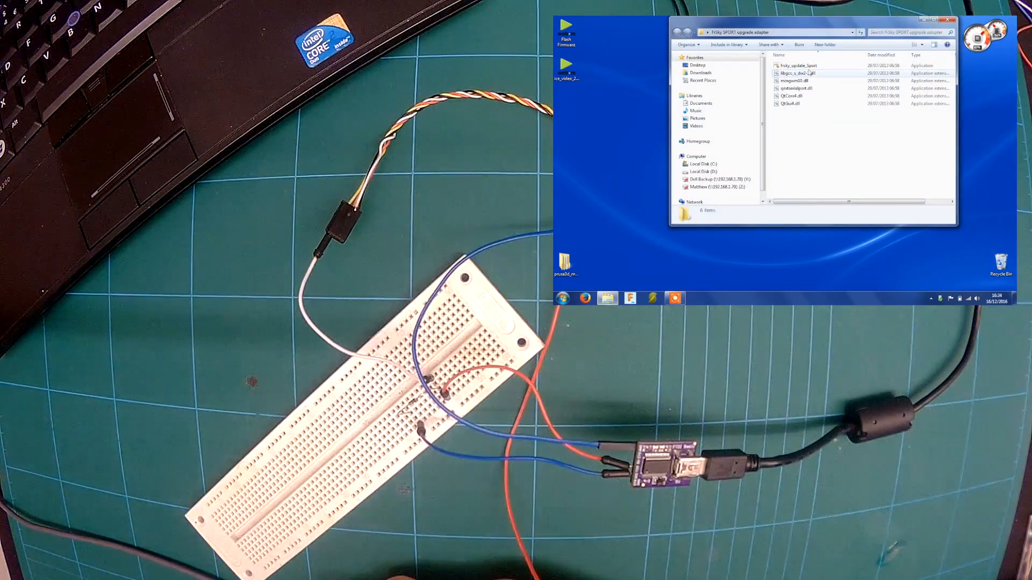
click(798, 66)
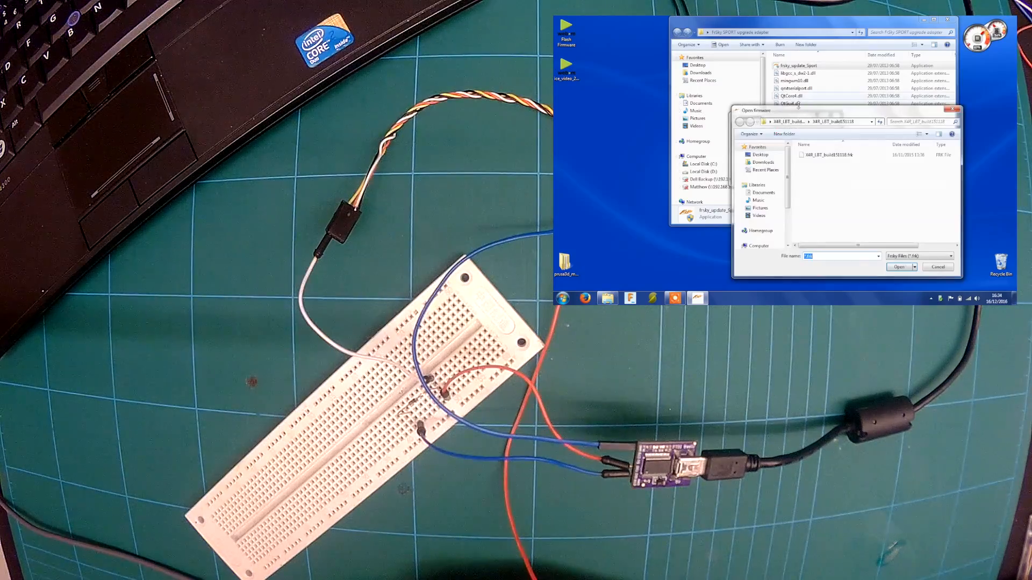
click(831, 155)
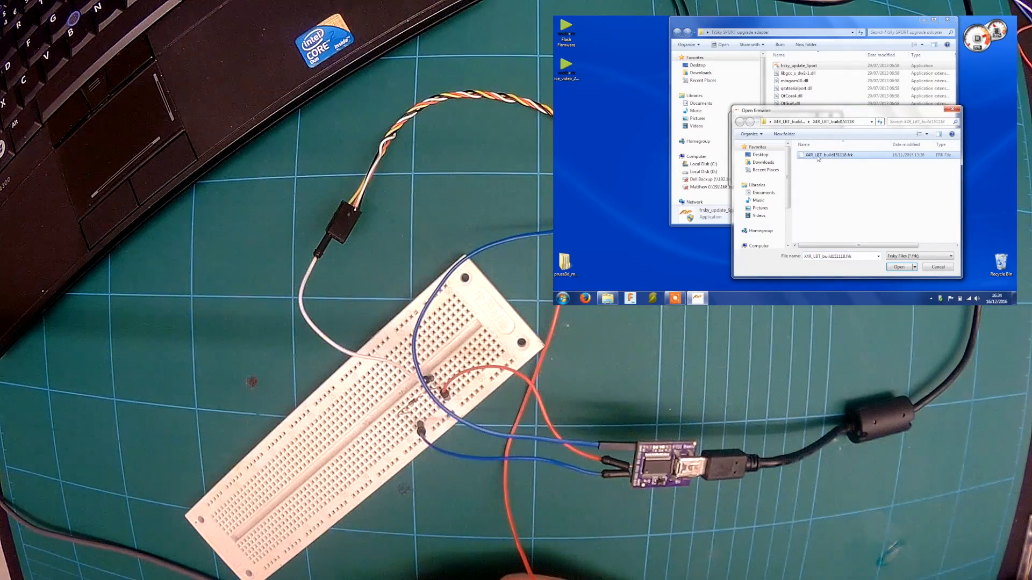
mouse_move(859, 209)
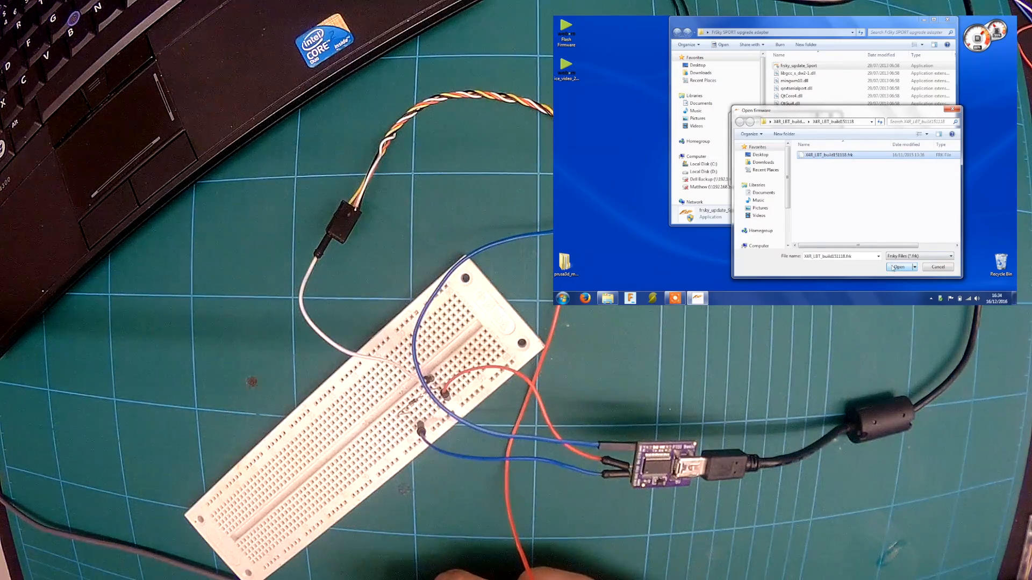
click(899, 268)
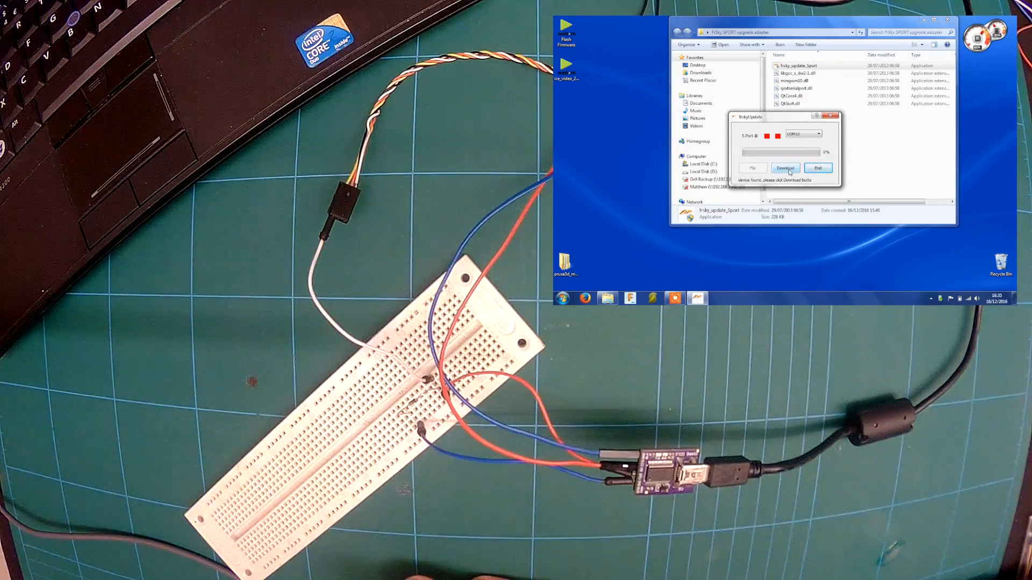
click(785, 168)
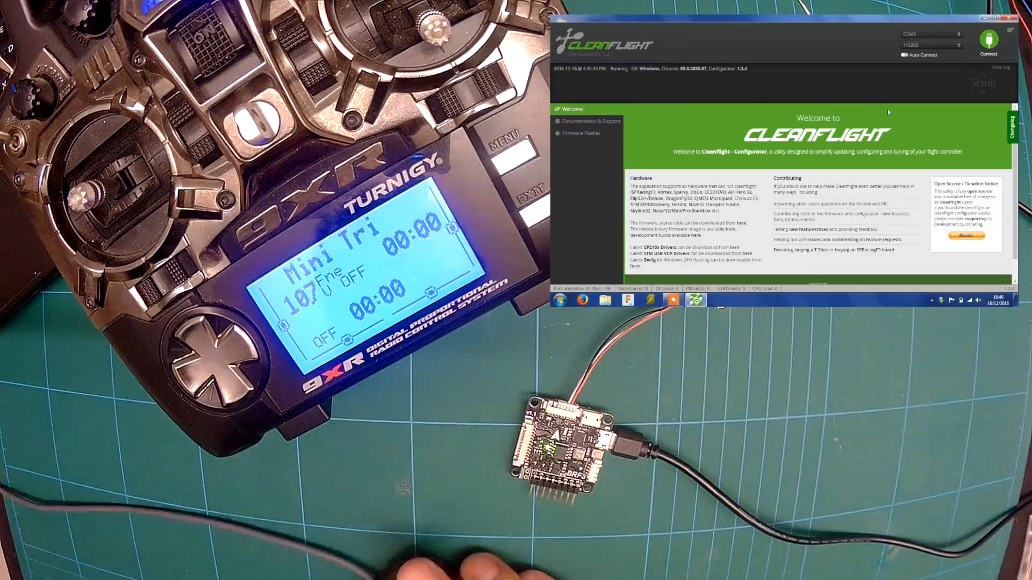
Connect to the board, check the Ports serial RX setting, and go to the Receiver page.
click(988, 43)
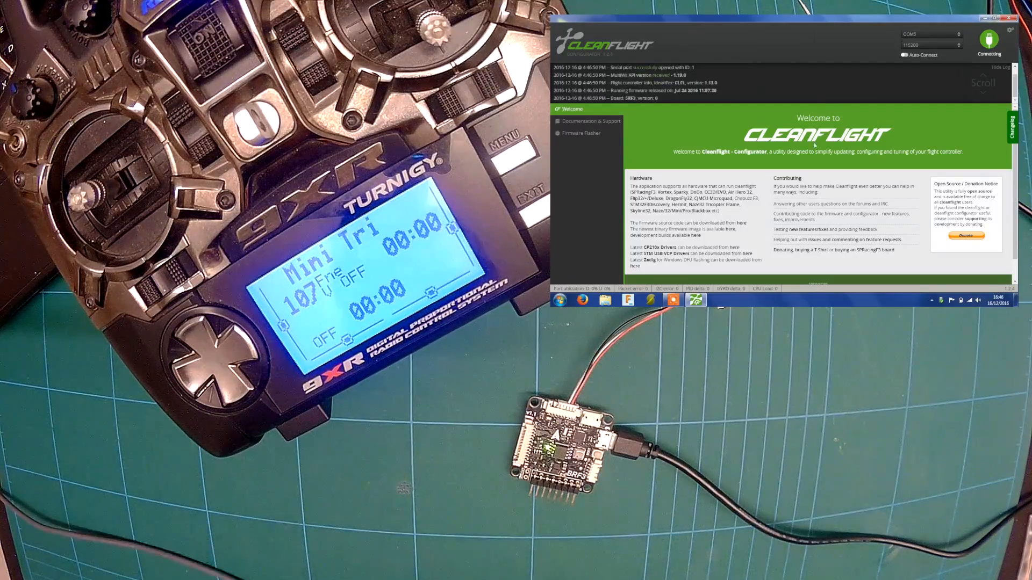
click(988, 40)
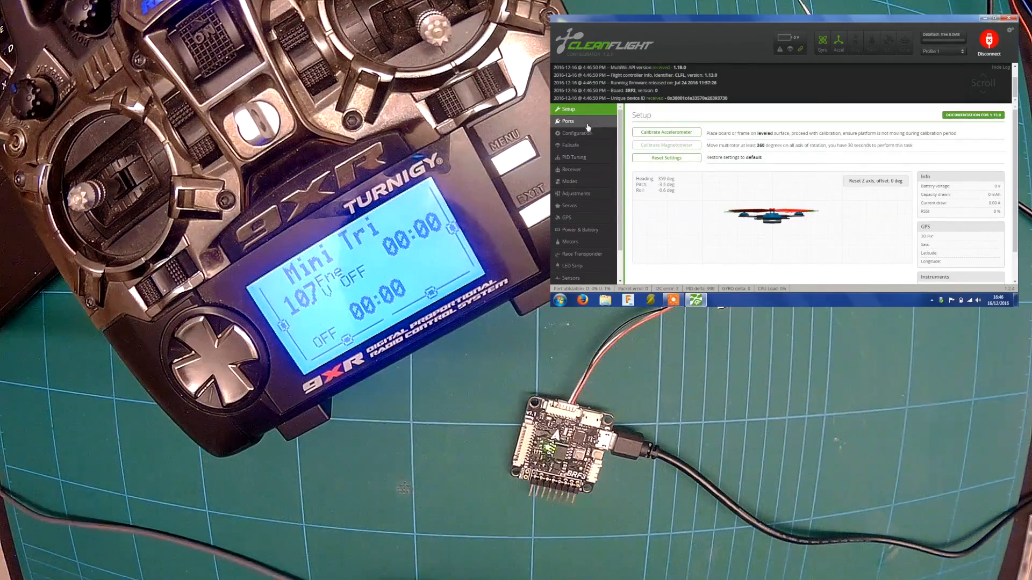
click(568, 120)
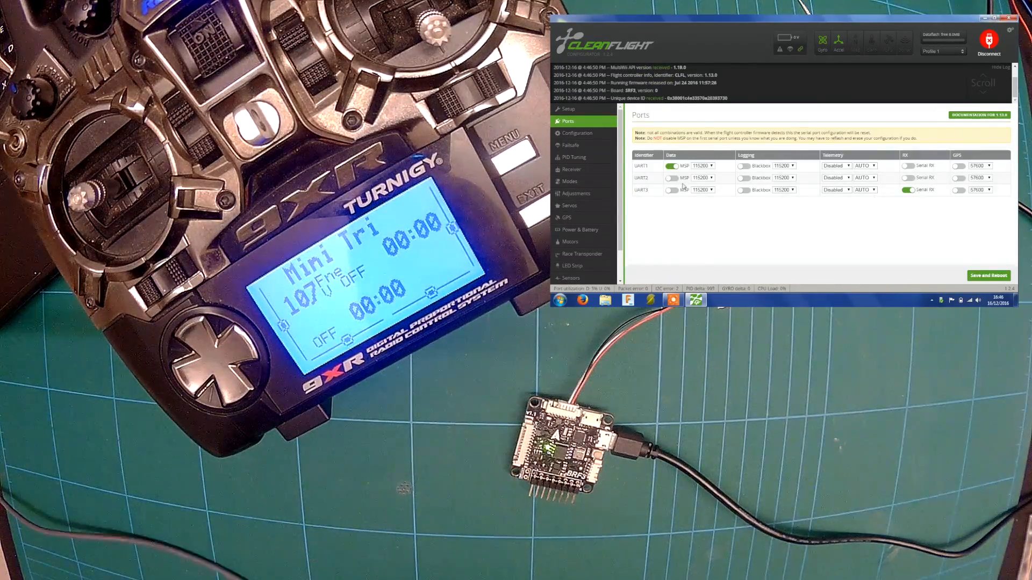
click(910, 191)
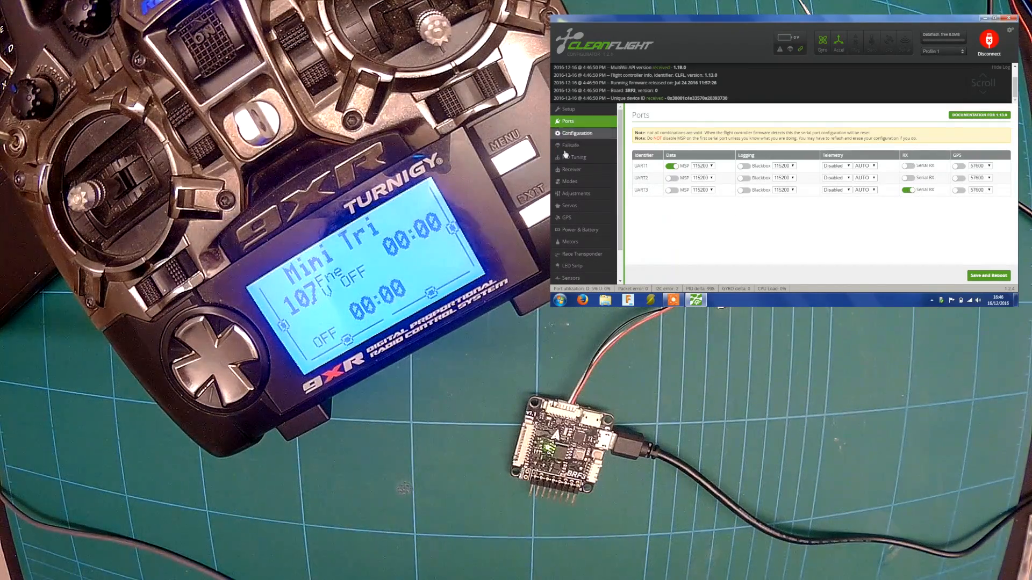
click(571, 169)
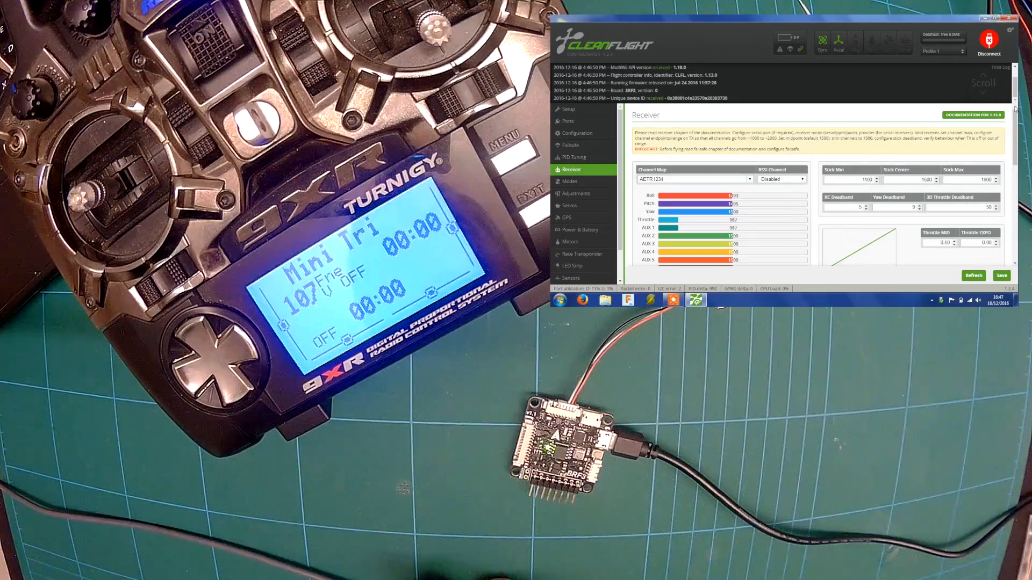
Save the receiver mode as RX_SERIAL with the SBUS serial provider.
scroll(down, 3)
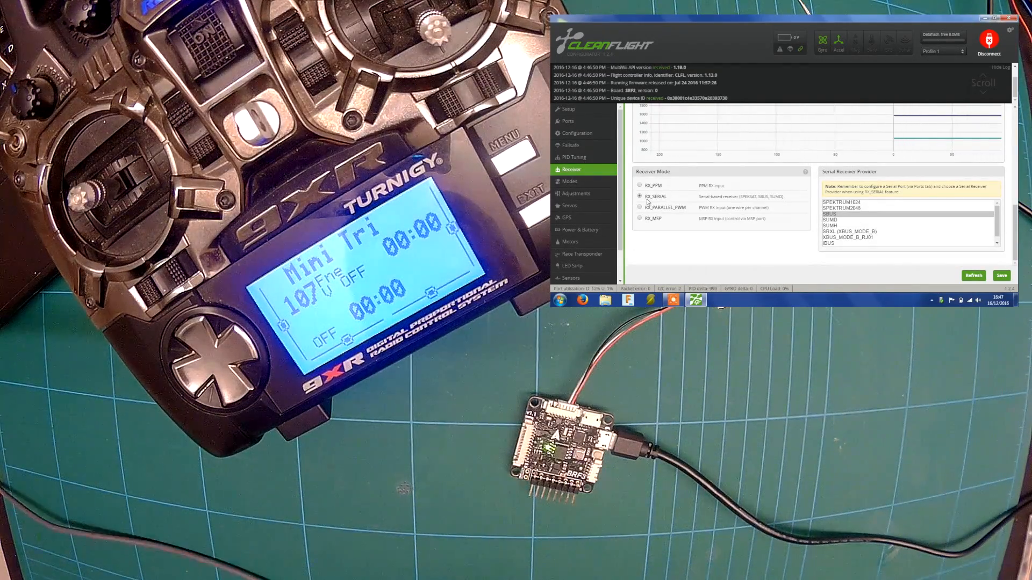
click(973, 276)
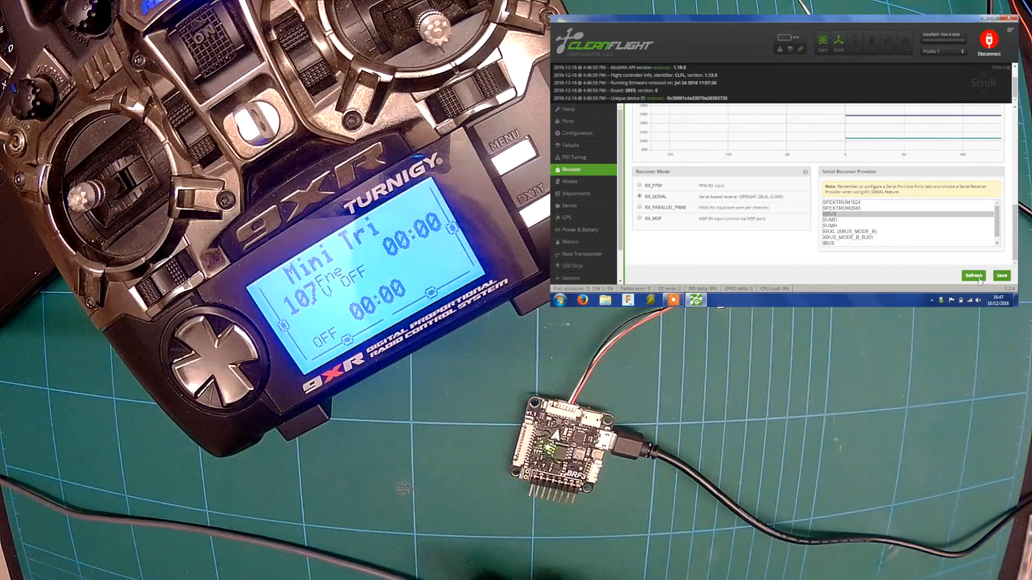
click(1000, 276)
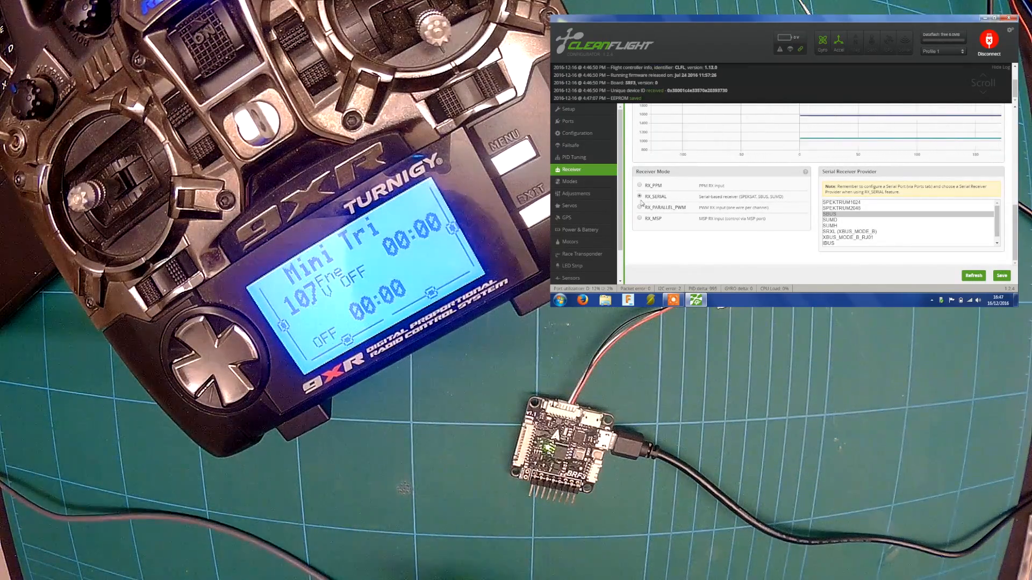